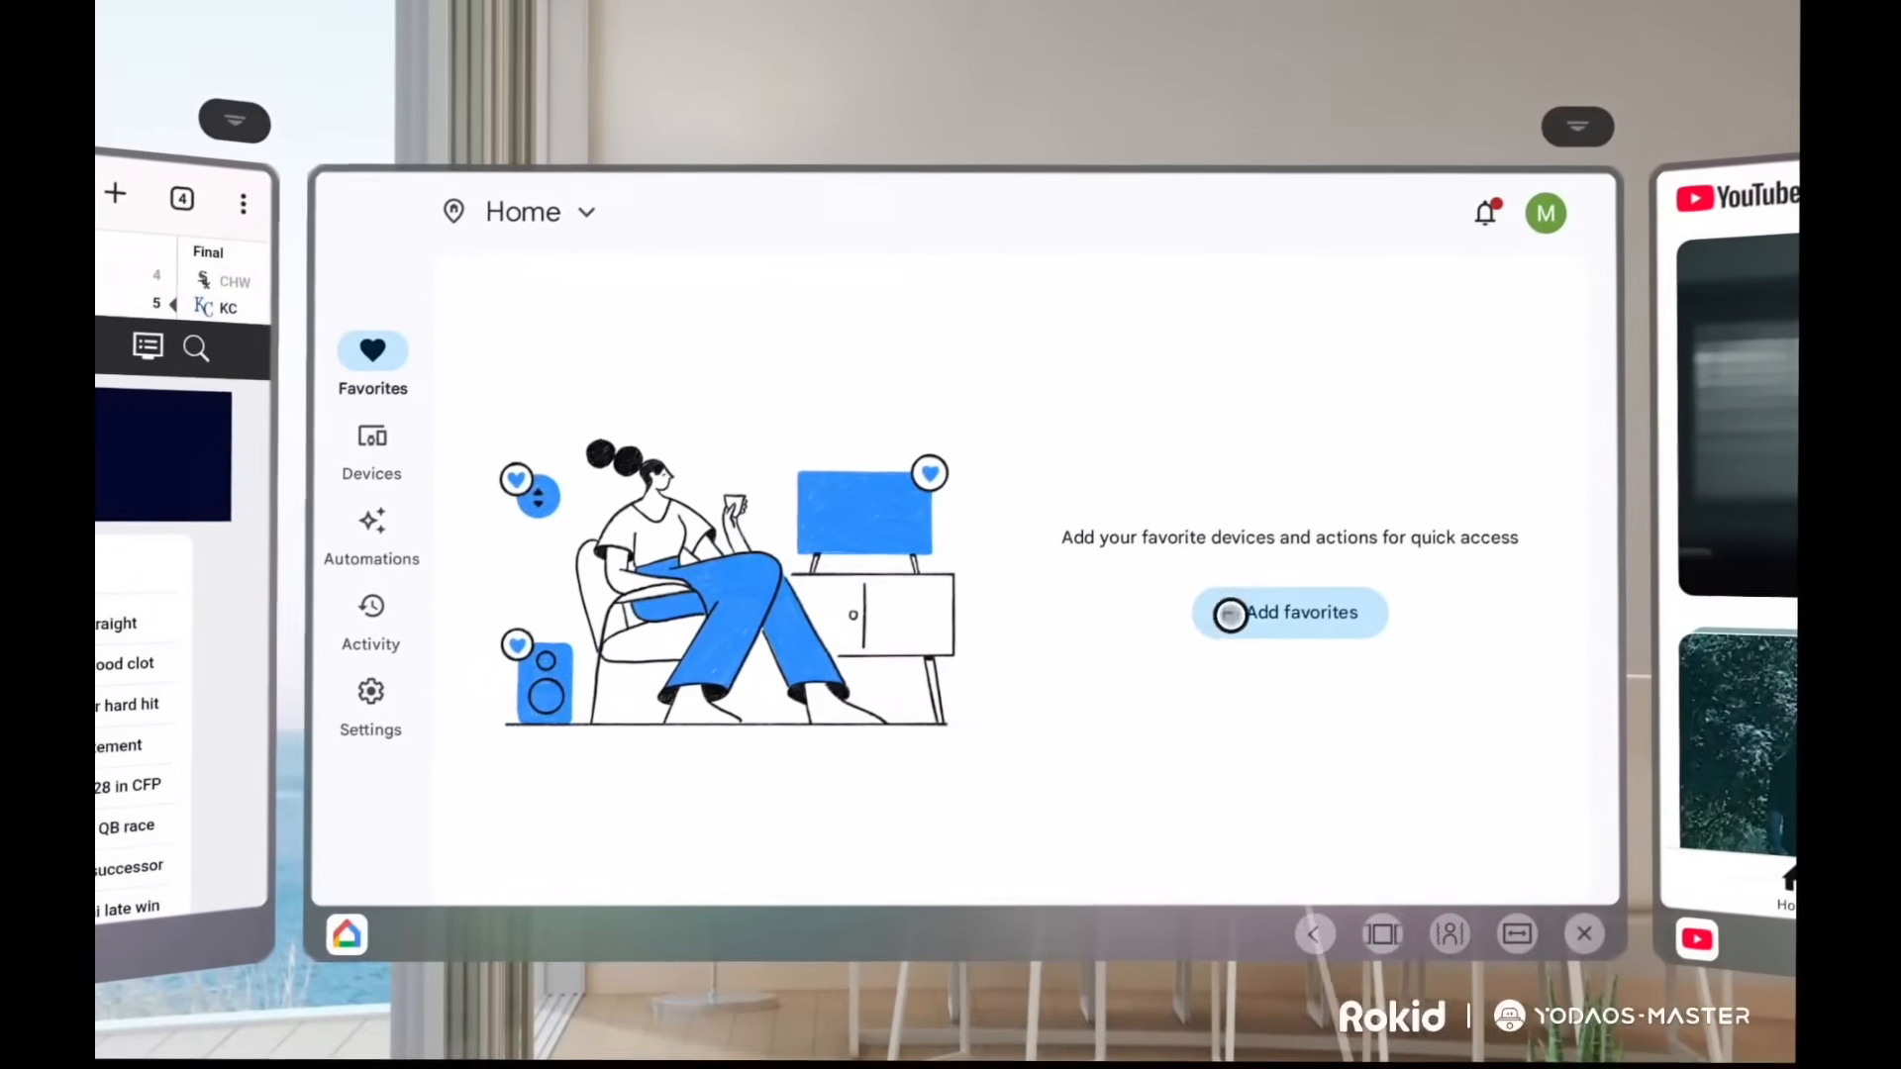
# Step: Bring up the favorites picker in Google Home, then review the other workspace windows
pyautogui.click(1289, 611)
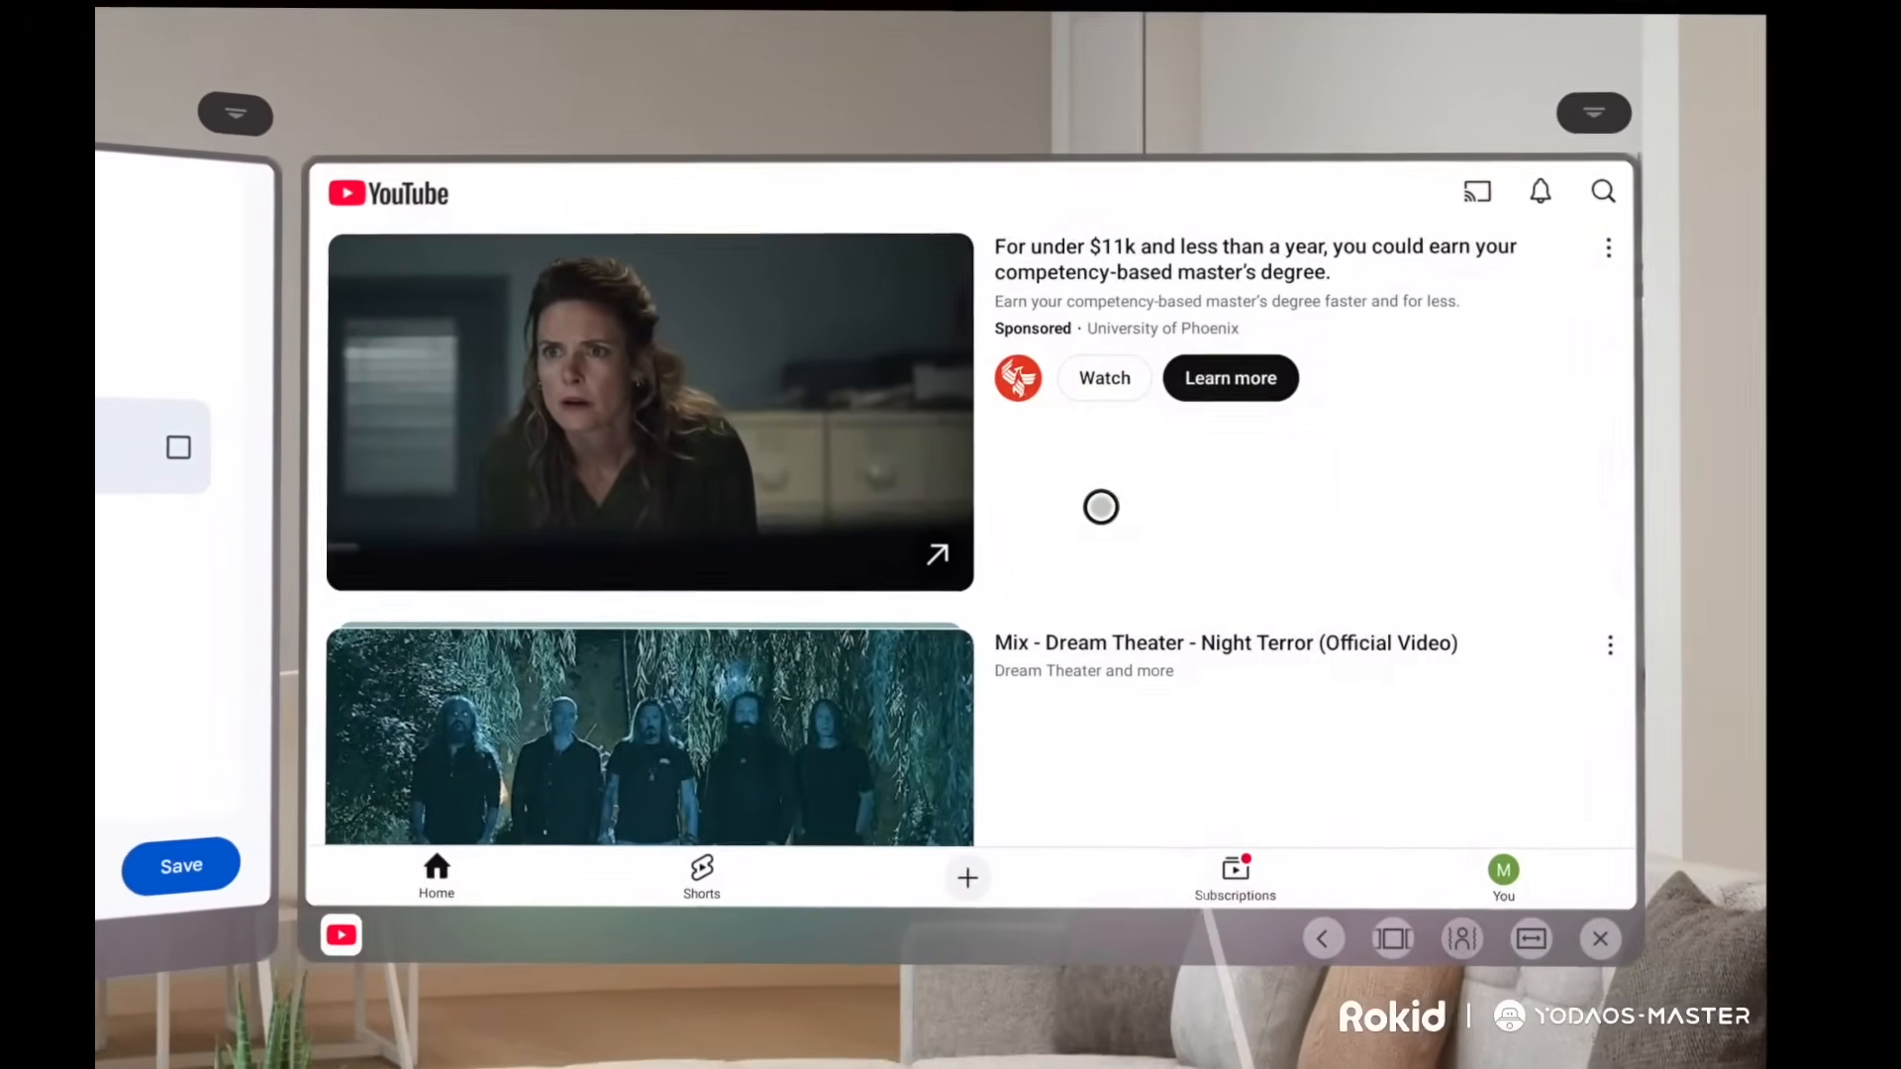
pyautogui.click(649, 734)
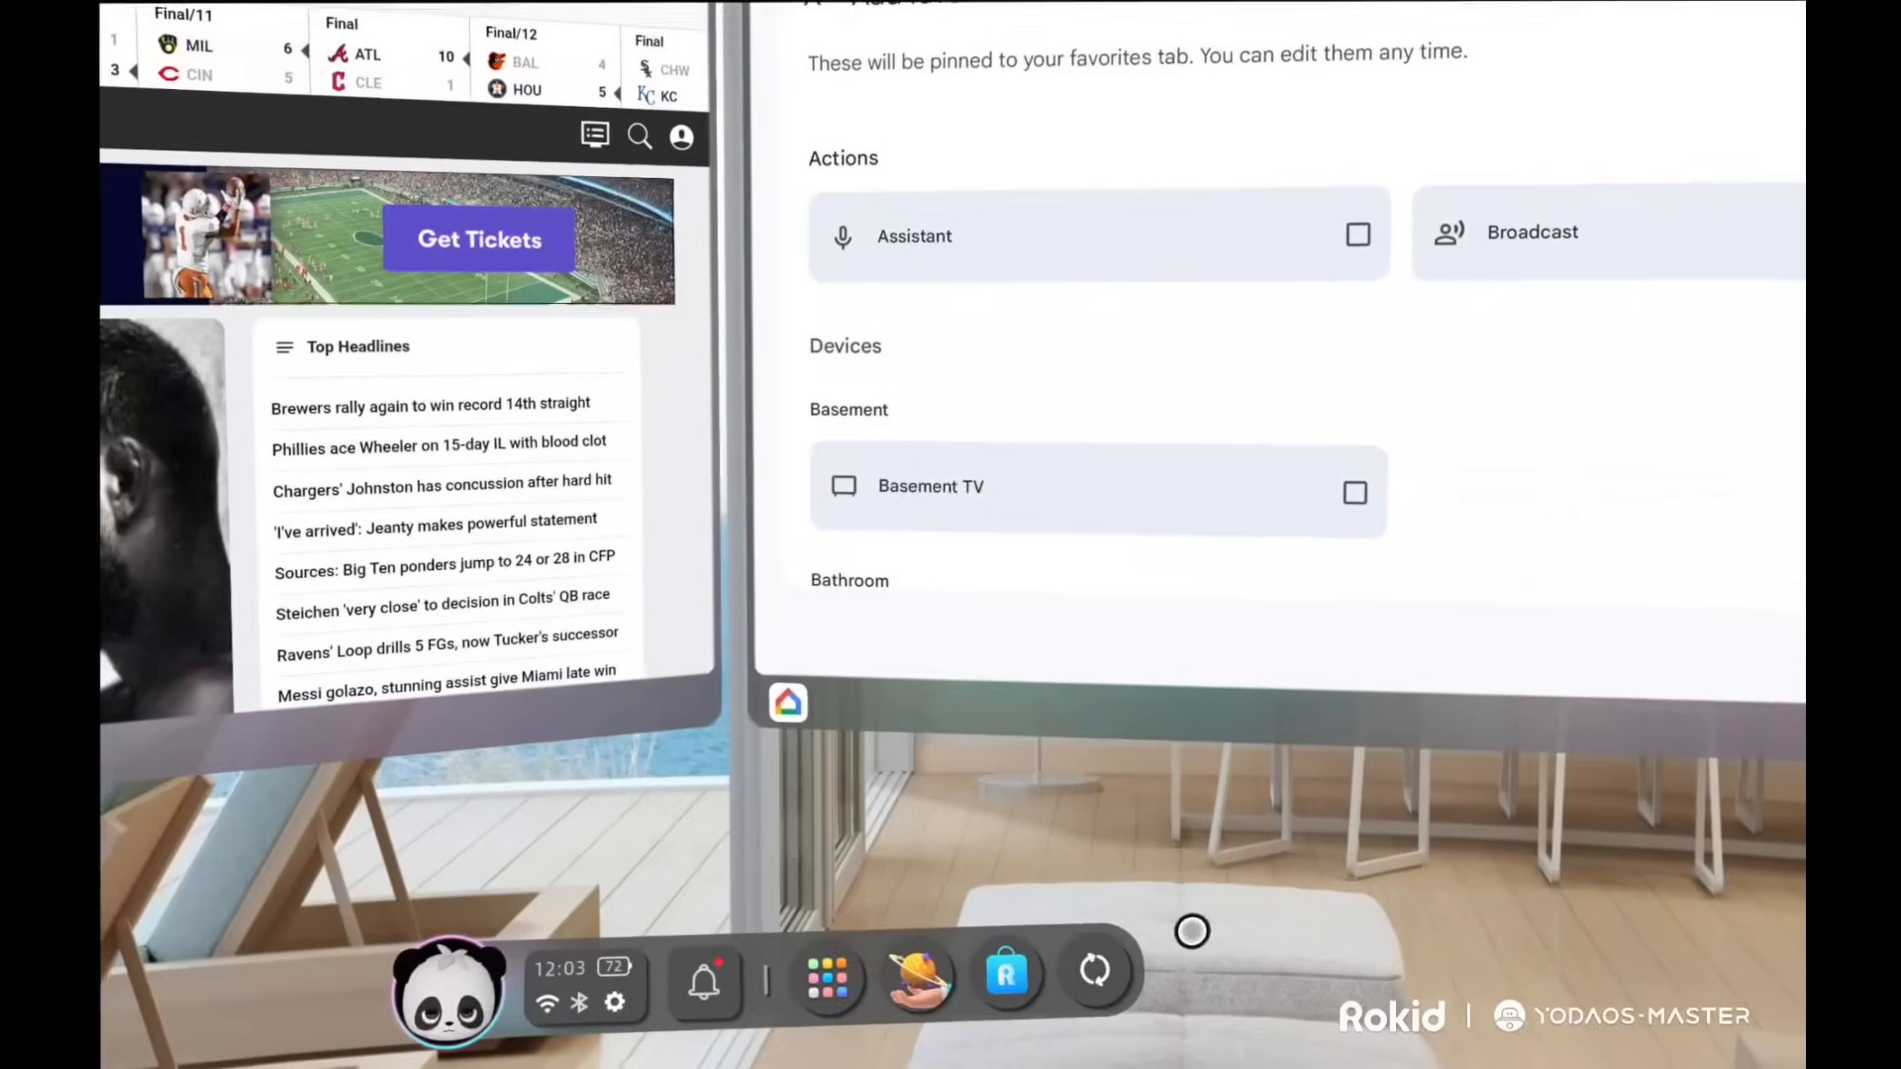
pyautogui.click(828, 979)
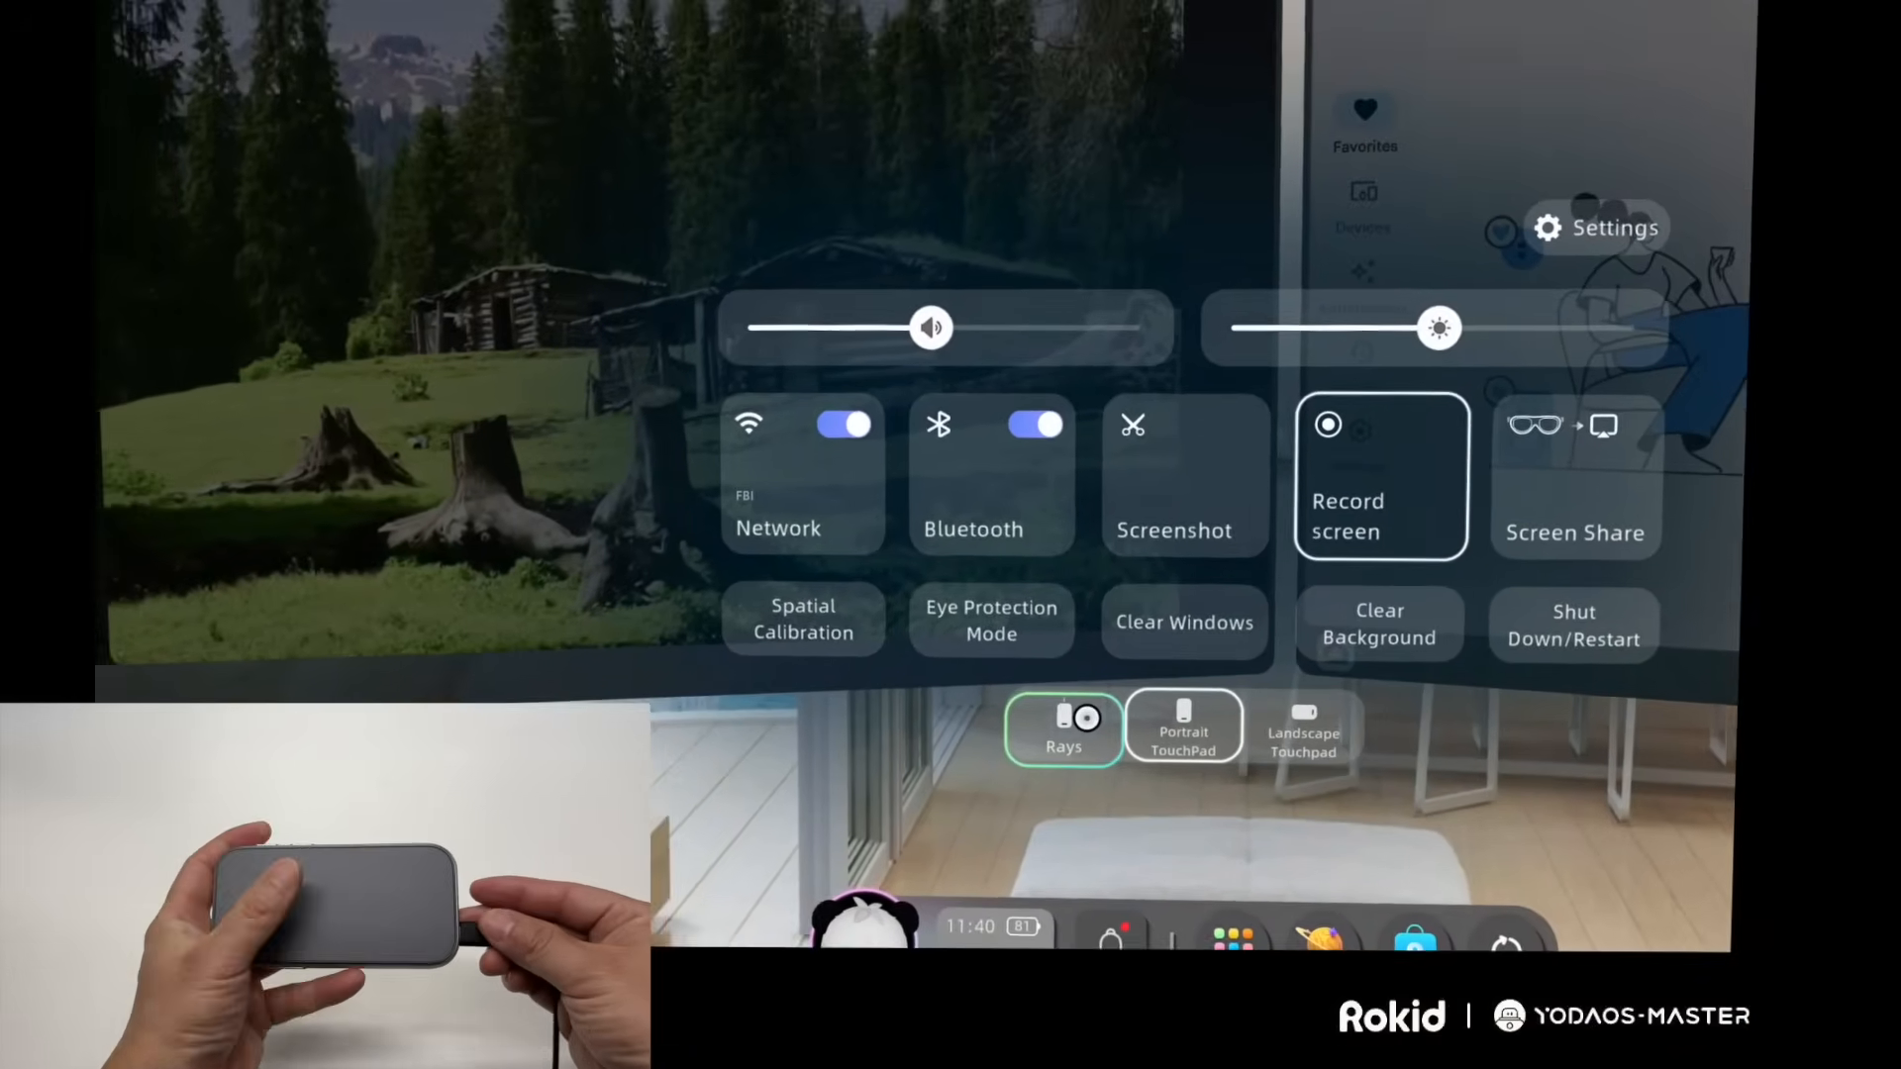
# Step: Switch the glasses' control mode to Rays from Quick Settings
pyautogui.click(1182, 727)
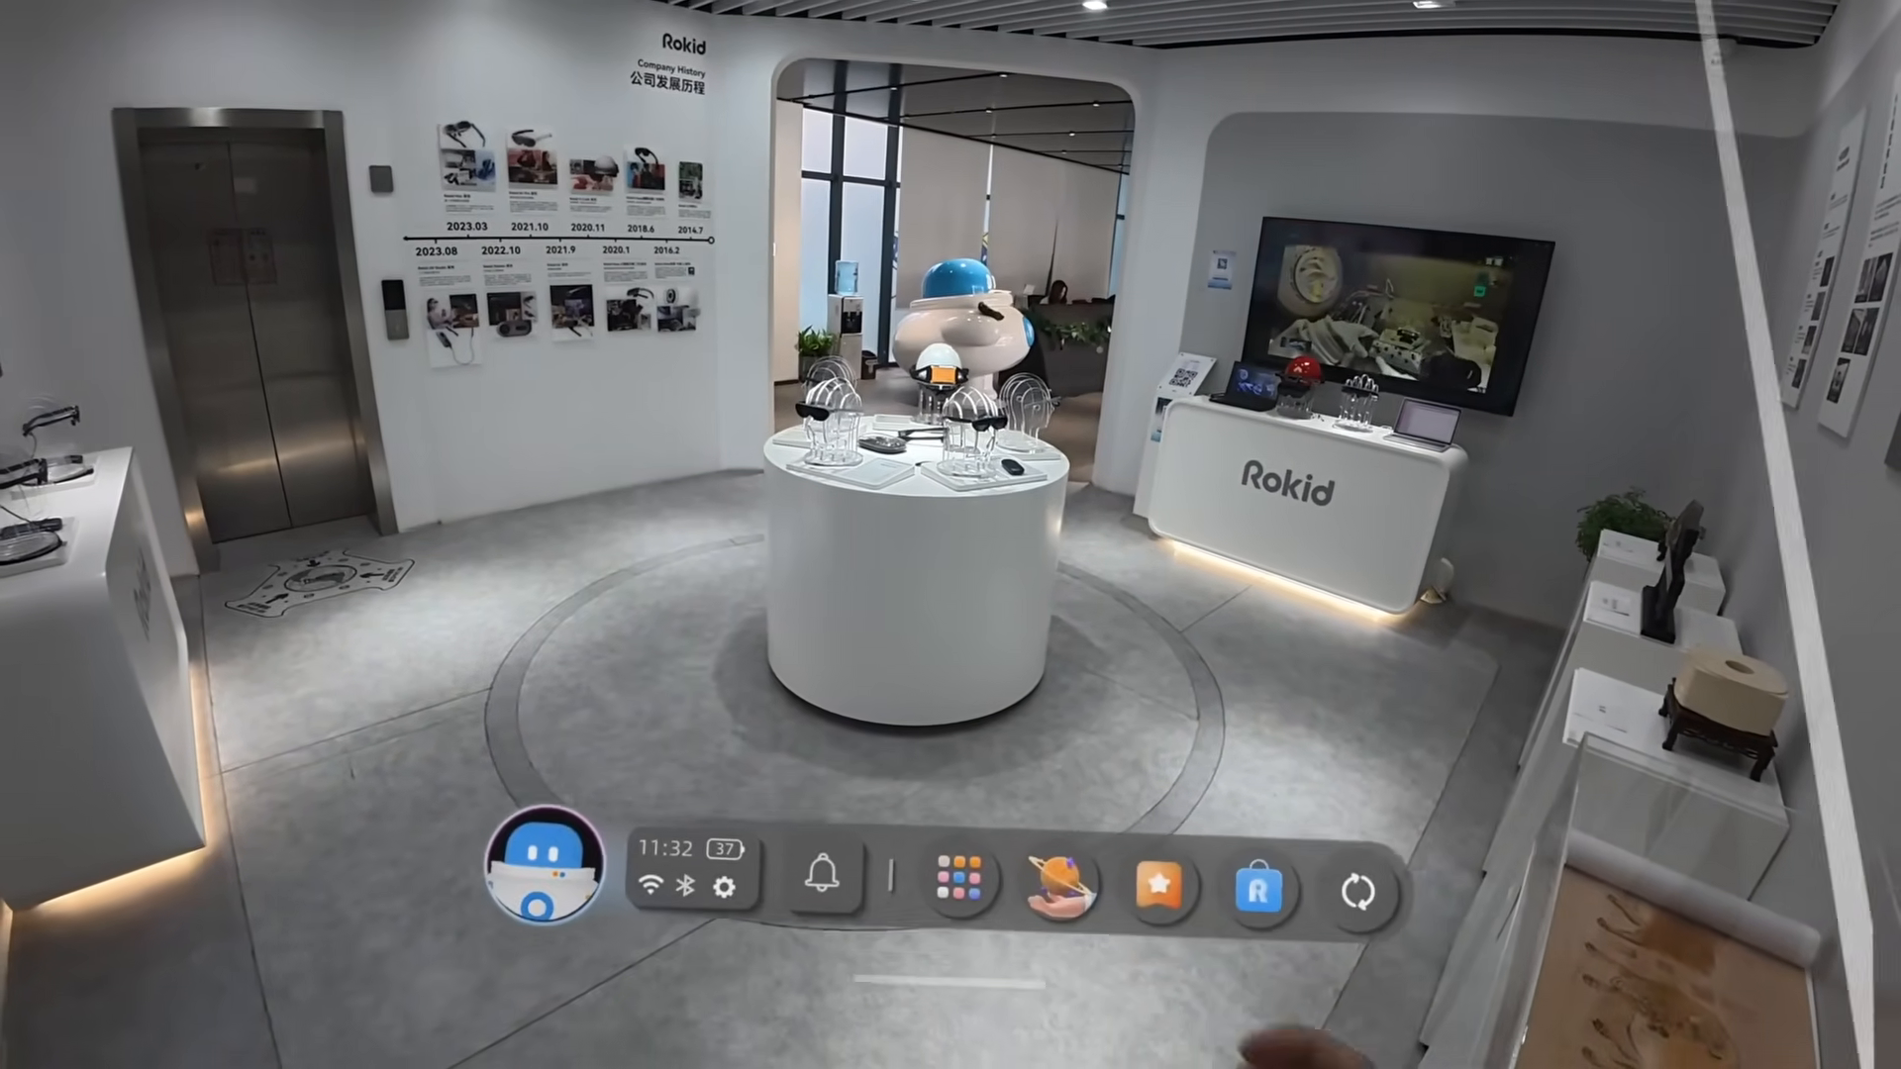
pyautogui.click(954, 875)
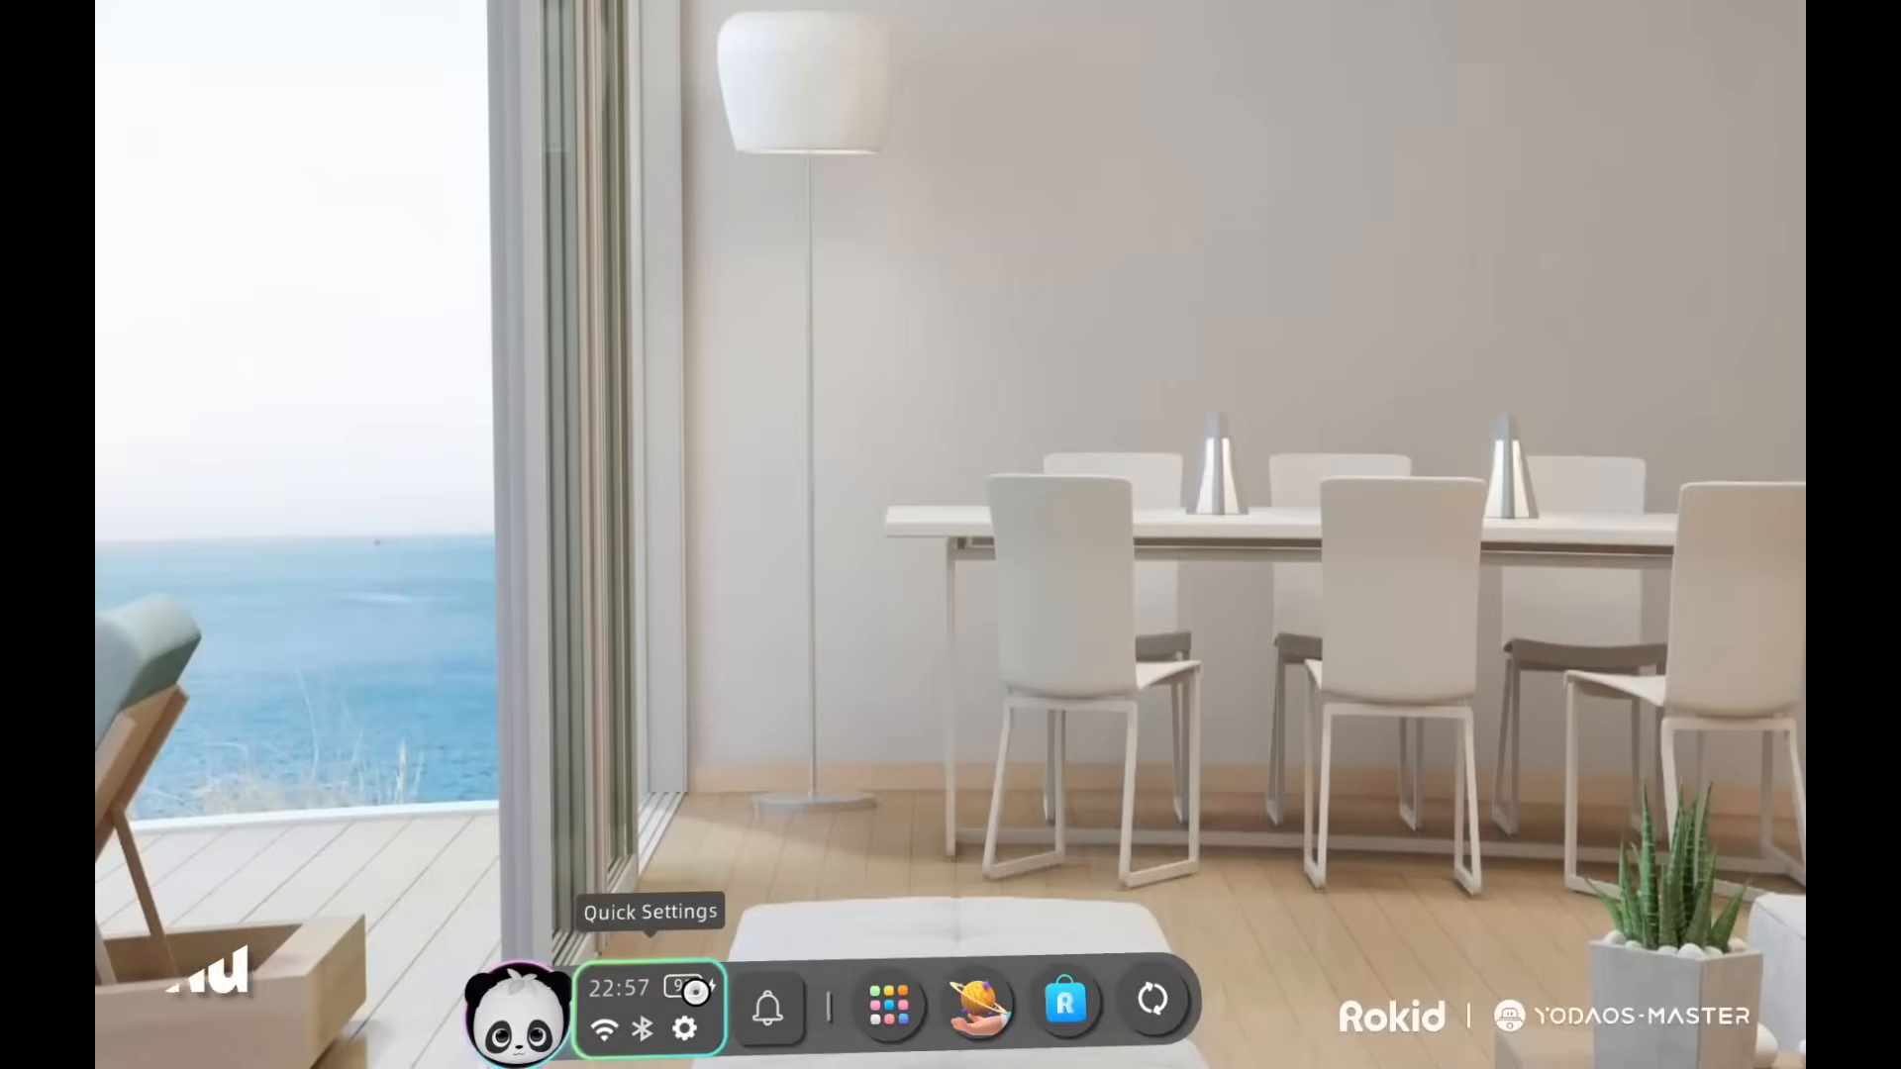
# Step: Reach the Bluetooth page of system Settings via Quick Settings
pyautogui.click(648, 1008)
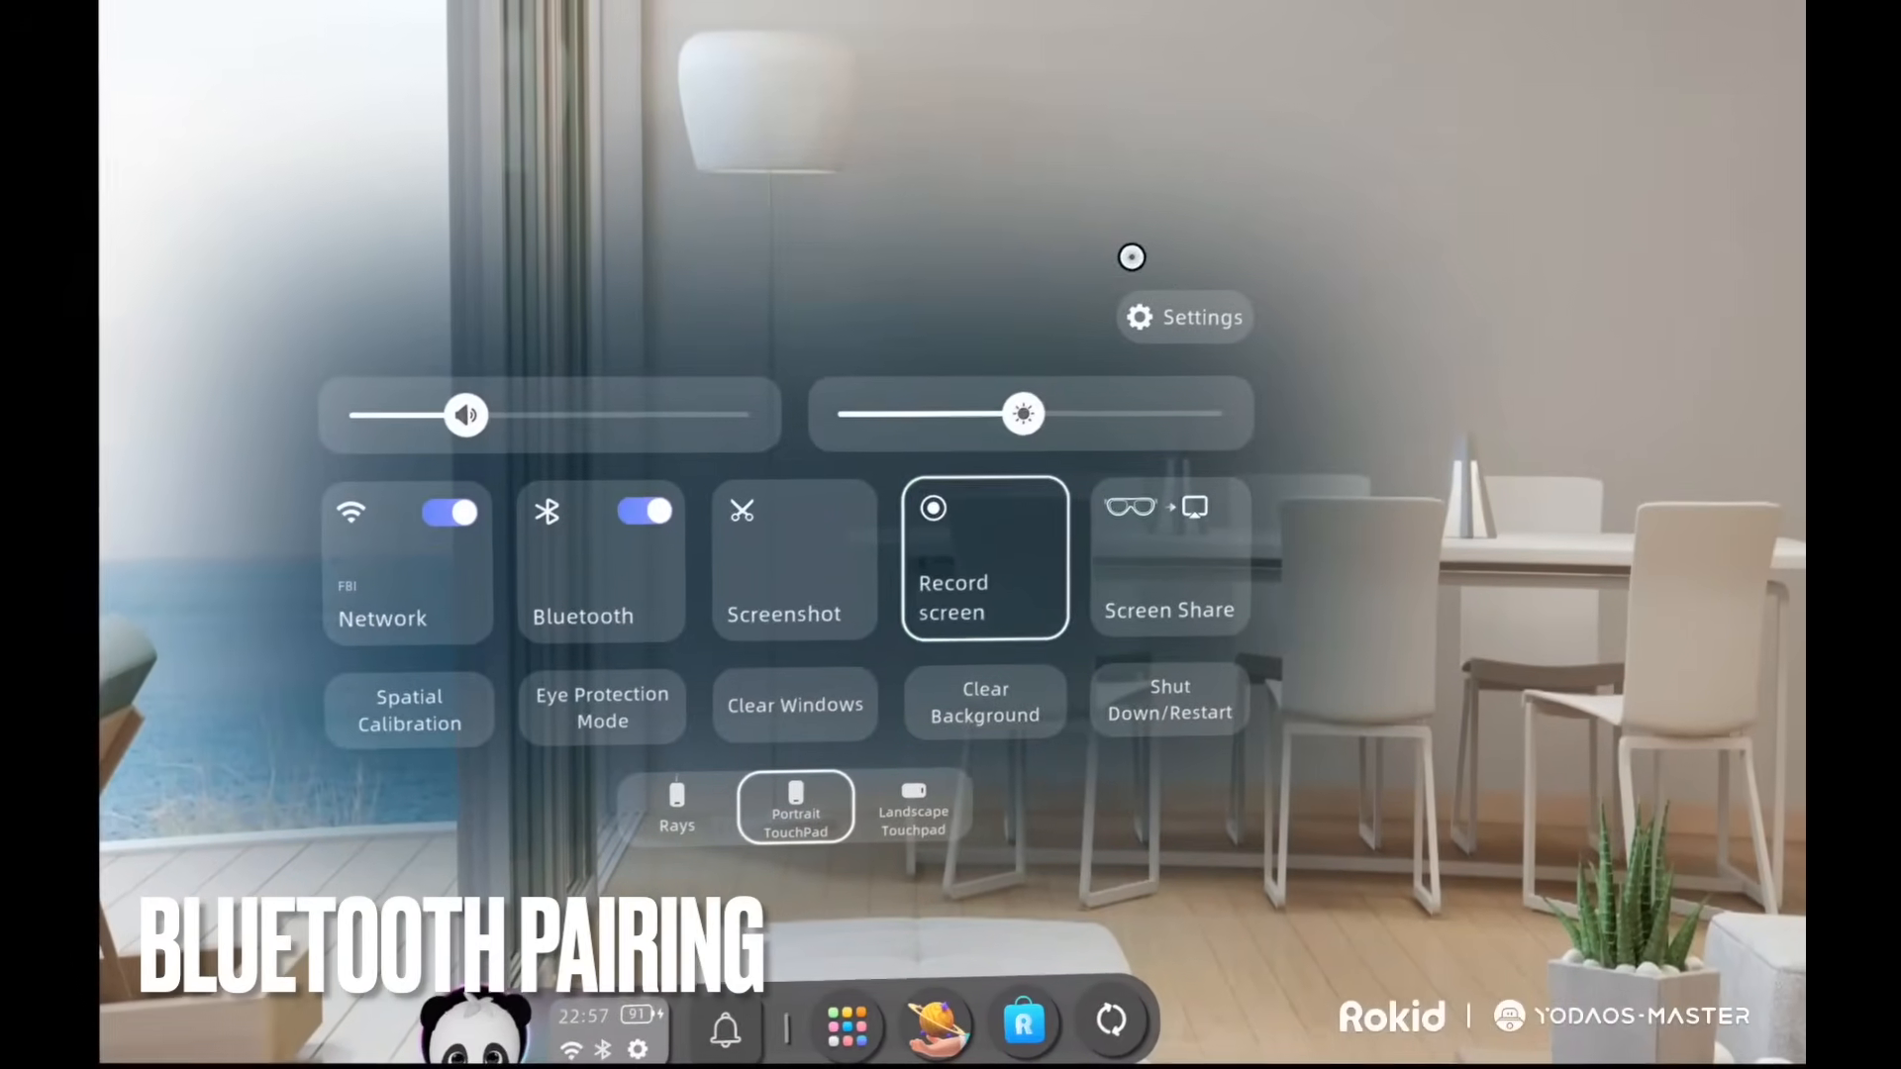
pyautogui.click(1183, 317)
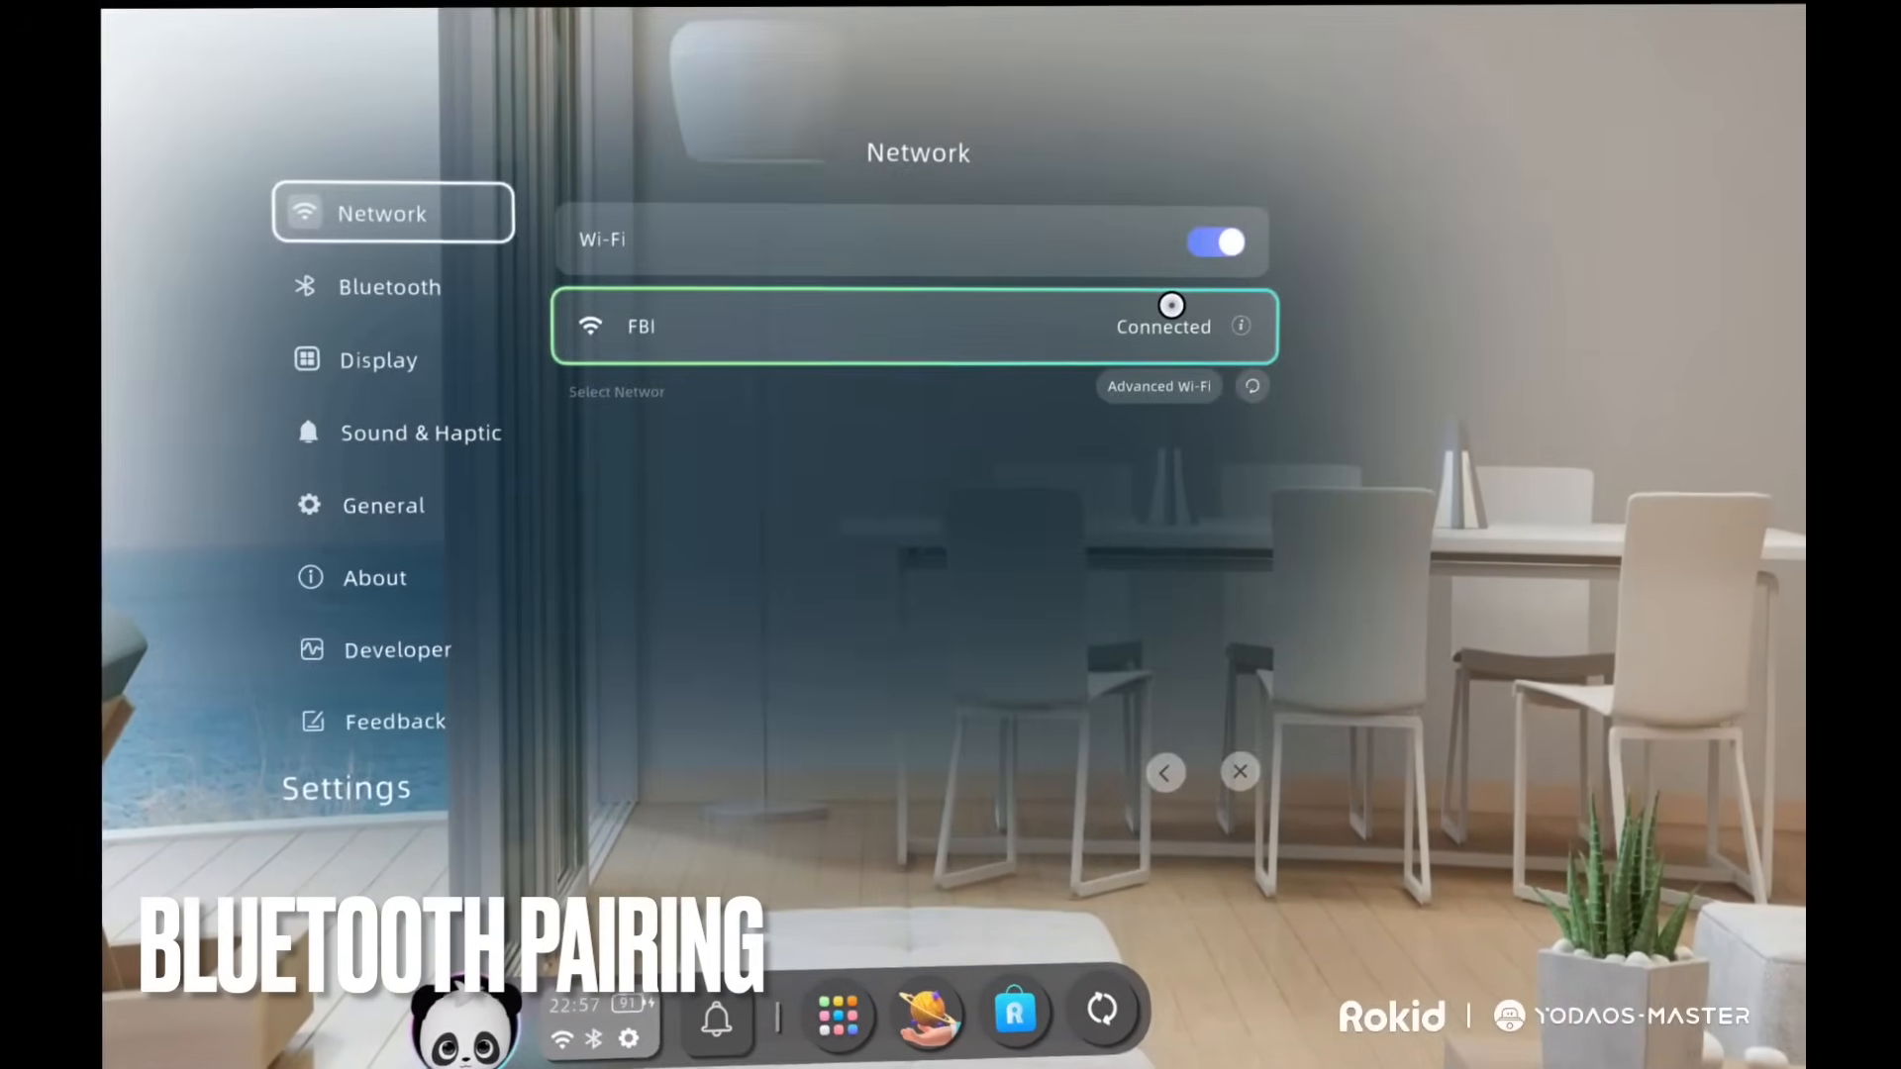
pyautogui.click(391, 286)
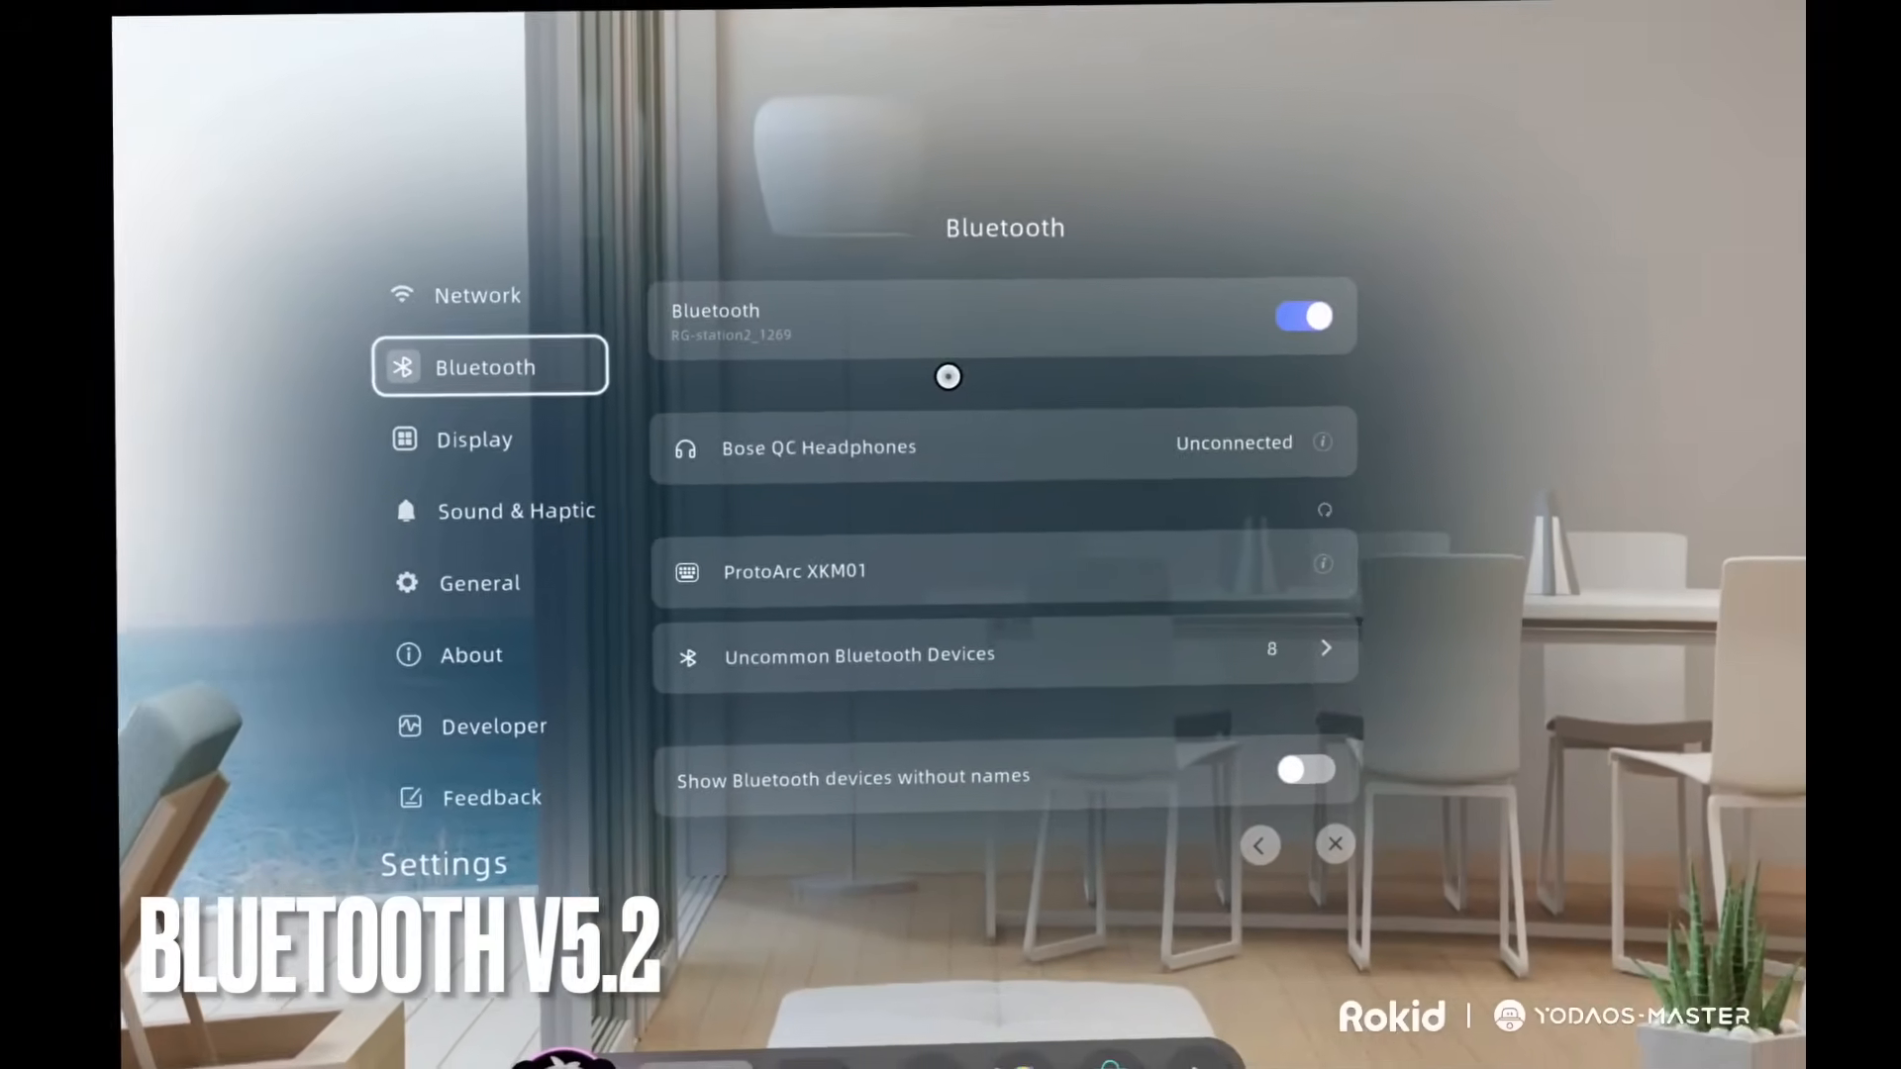
# Step: Pair the ProtoArc XKM01 keyboard with the glasses and confirm the pairing
pyautogui.click(796, 572)
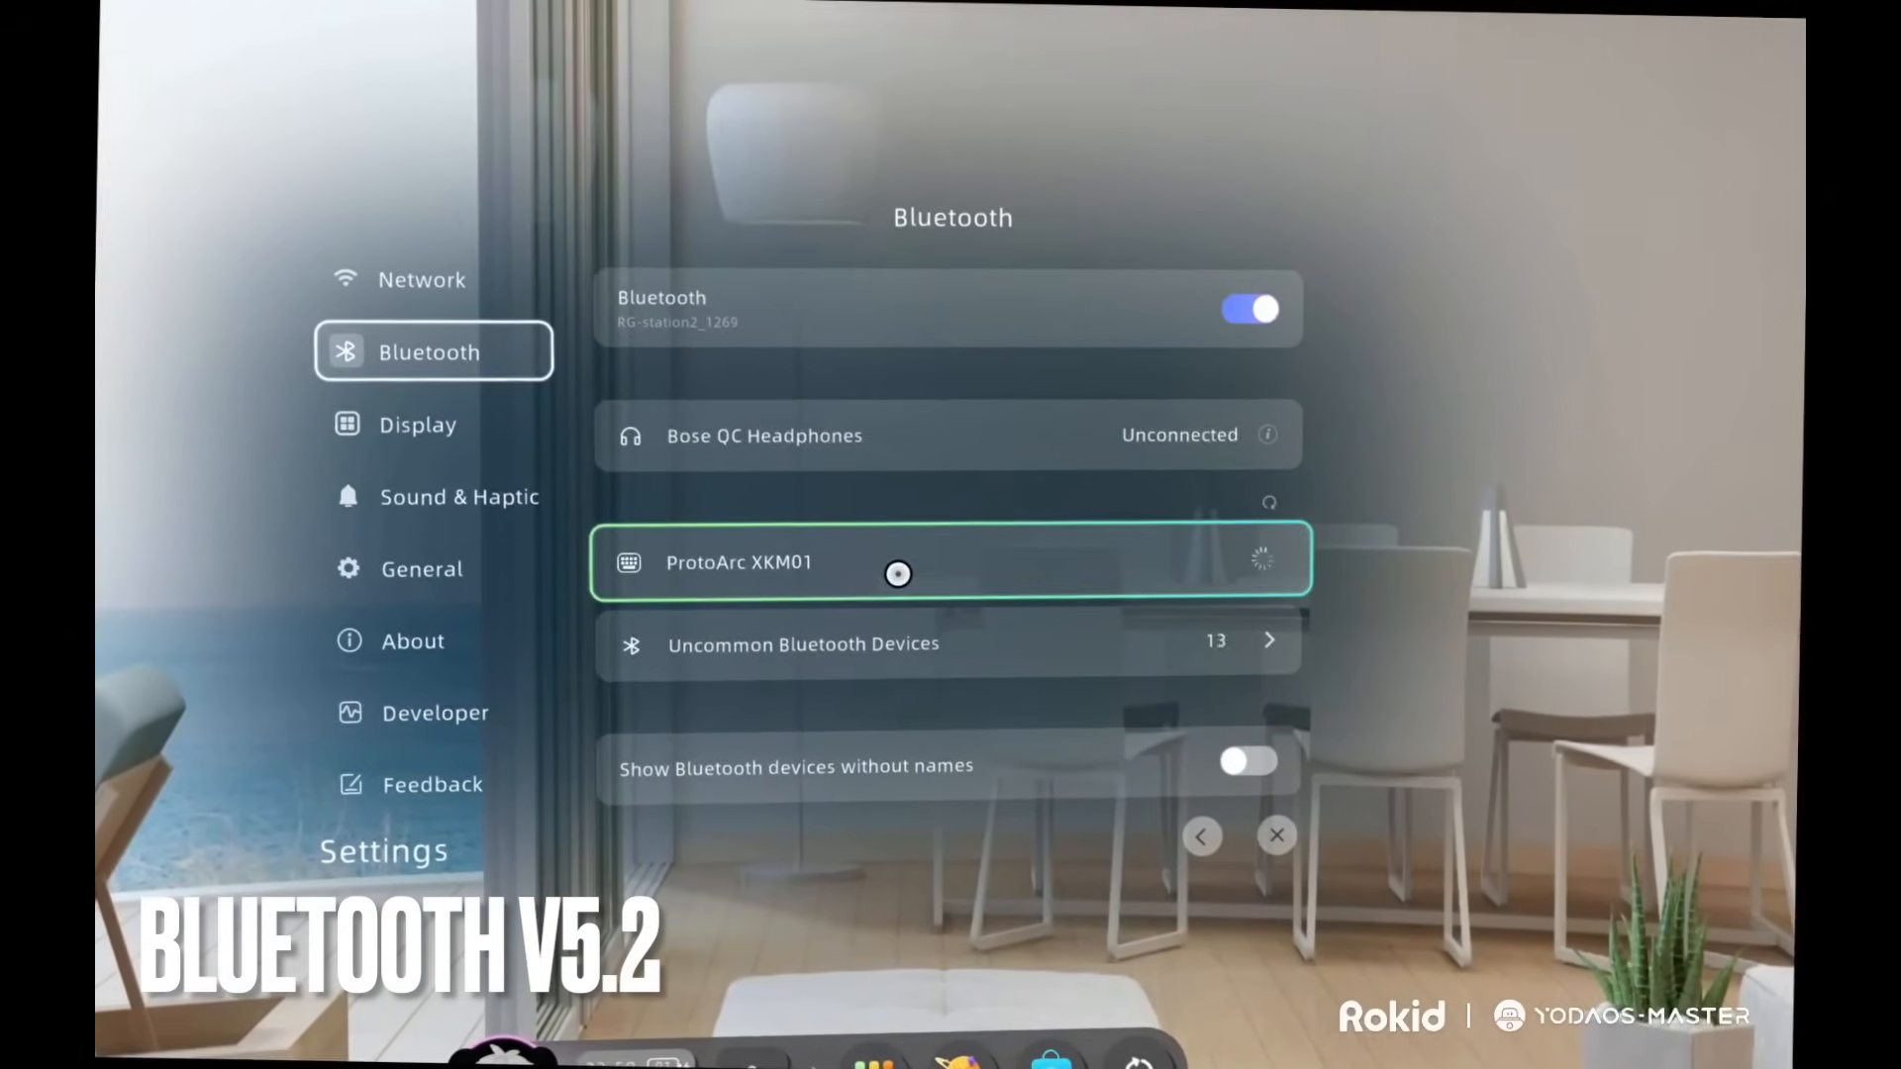
pyautogui.click(897, 573)
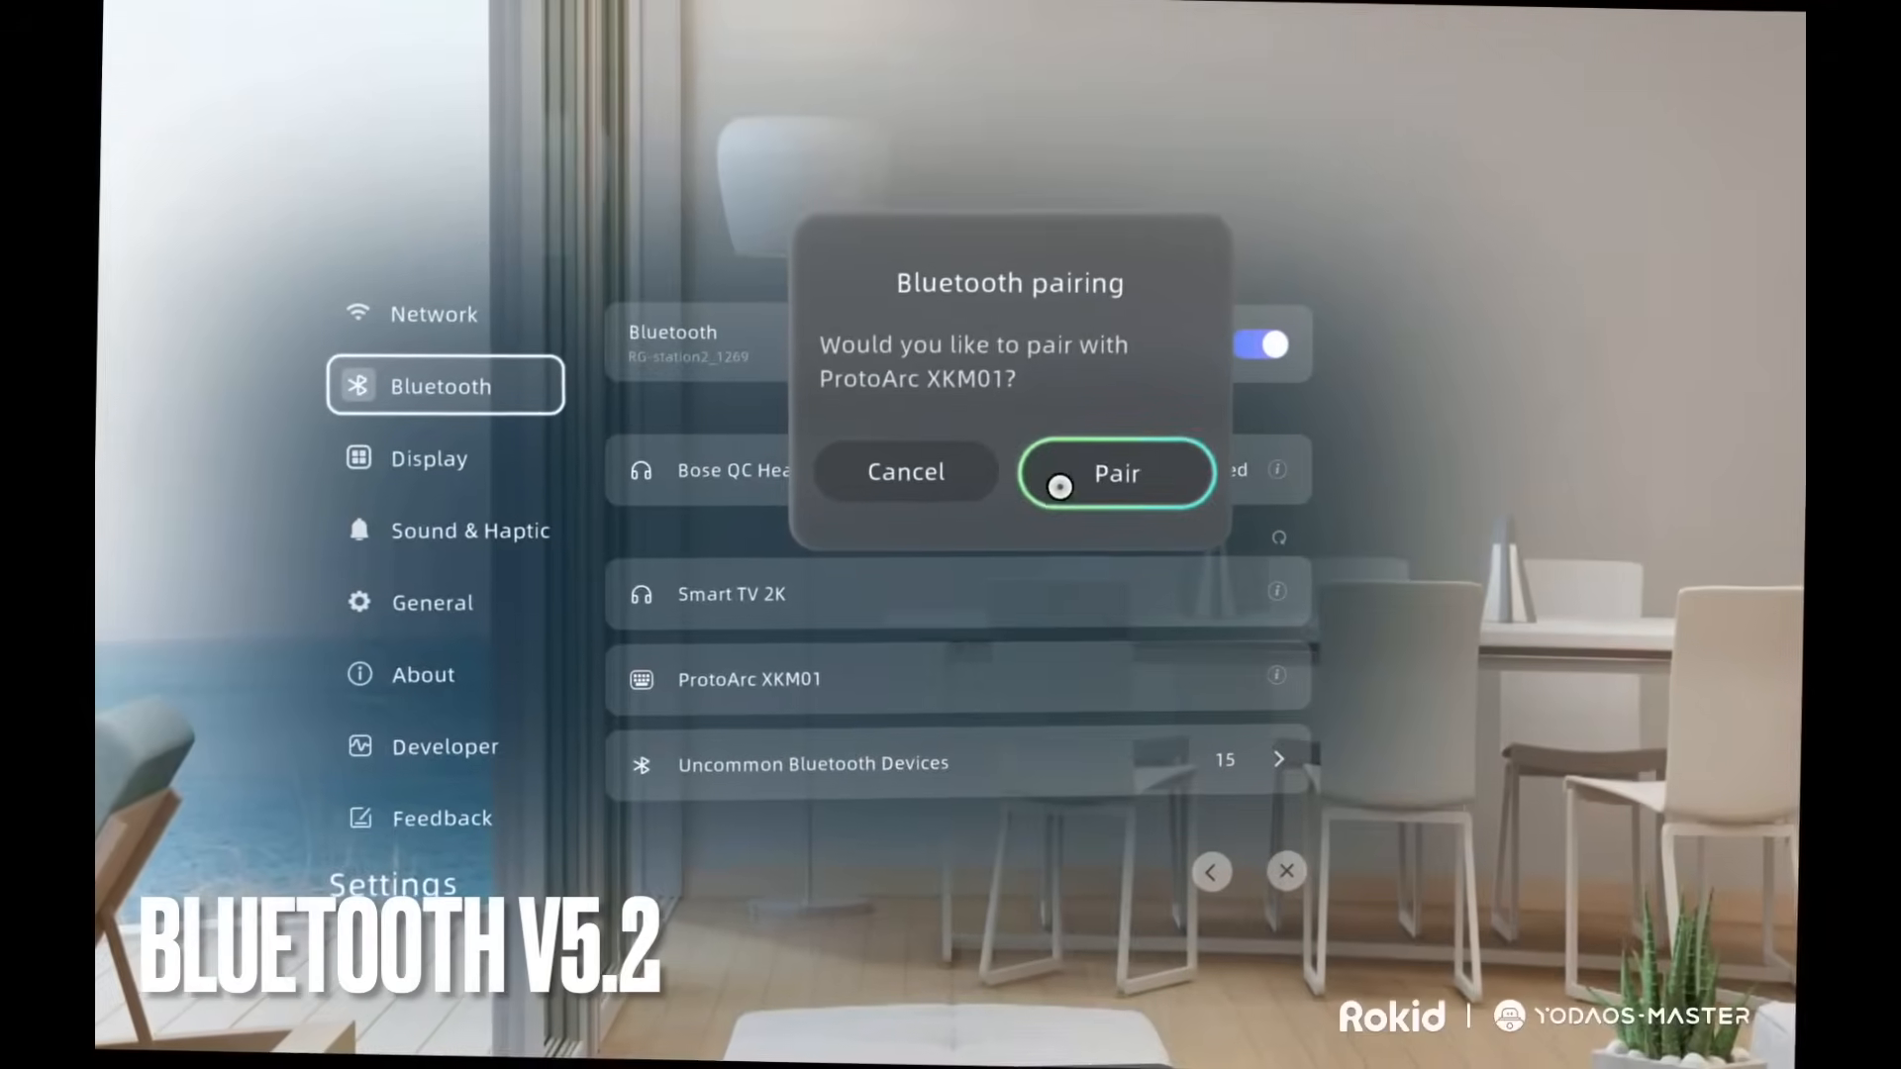
pyautogui.click(1114, 472)
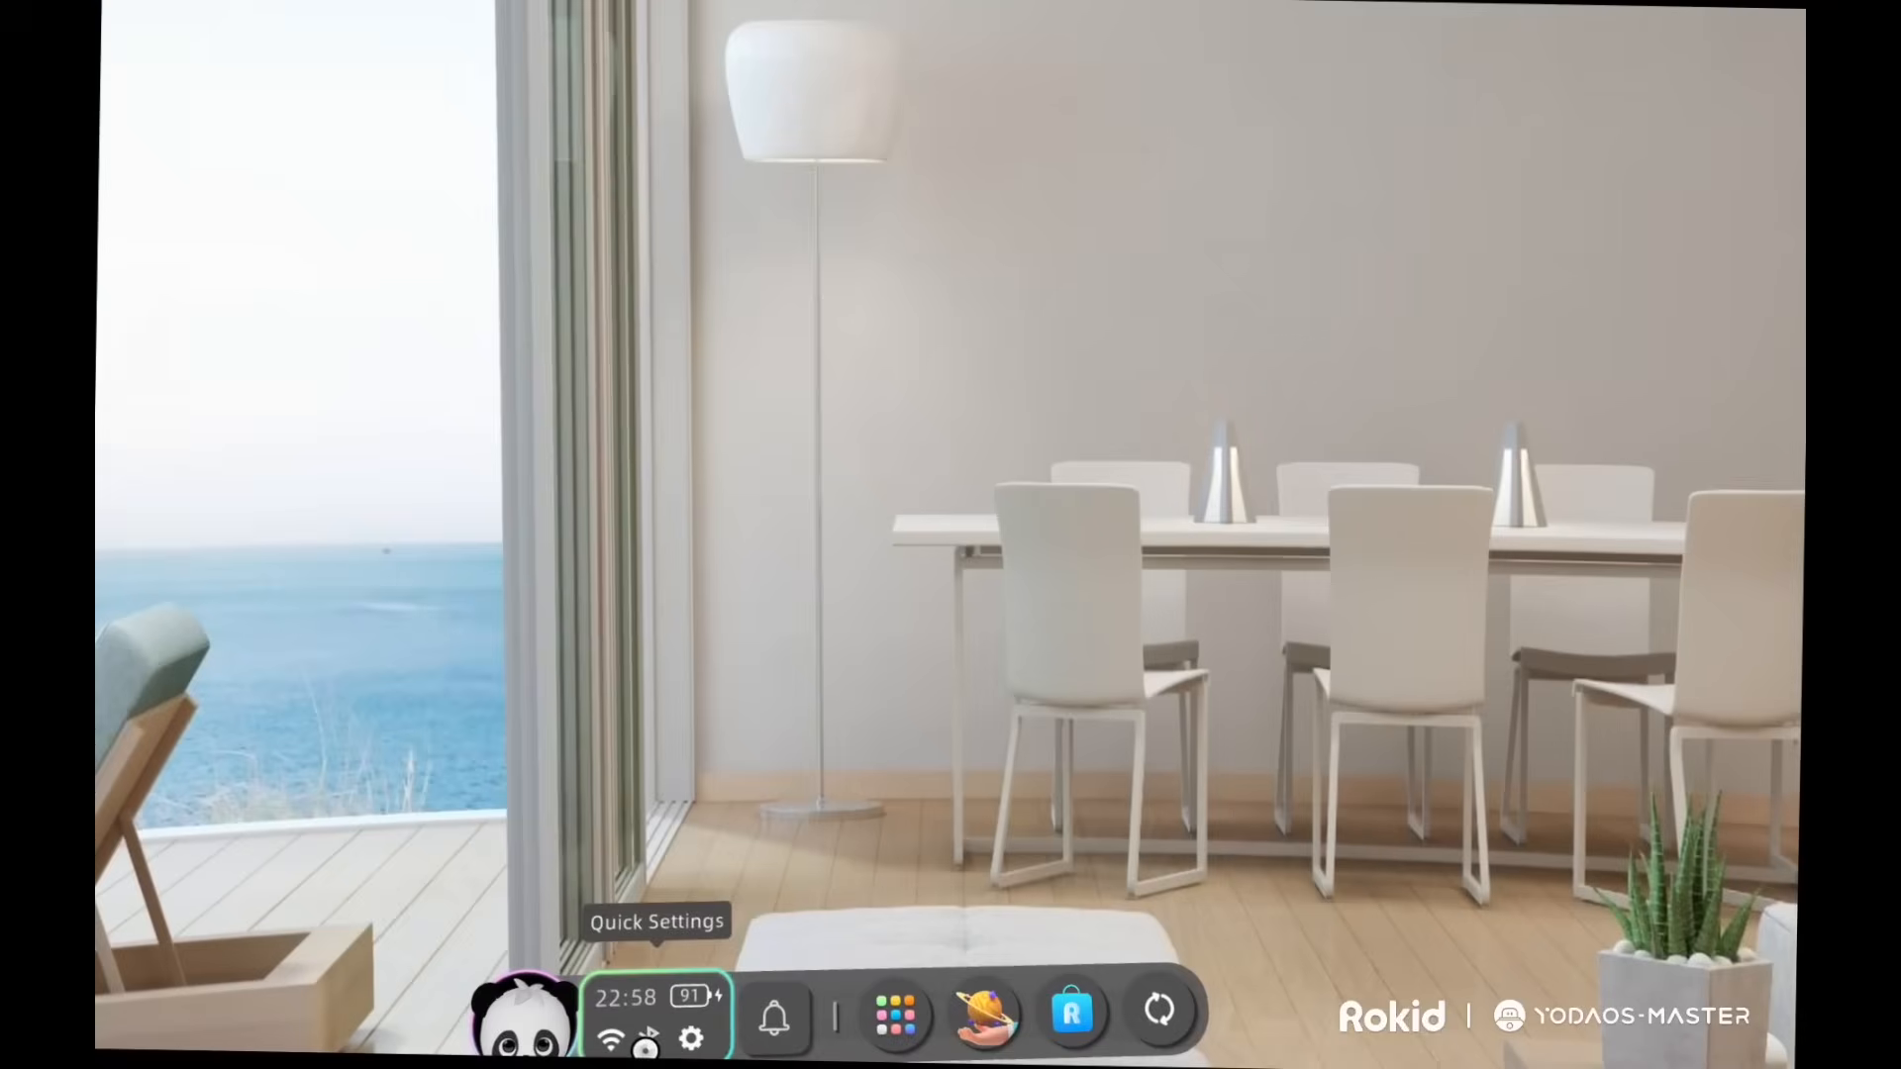
pyautogui.moveTo(897, 1028)
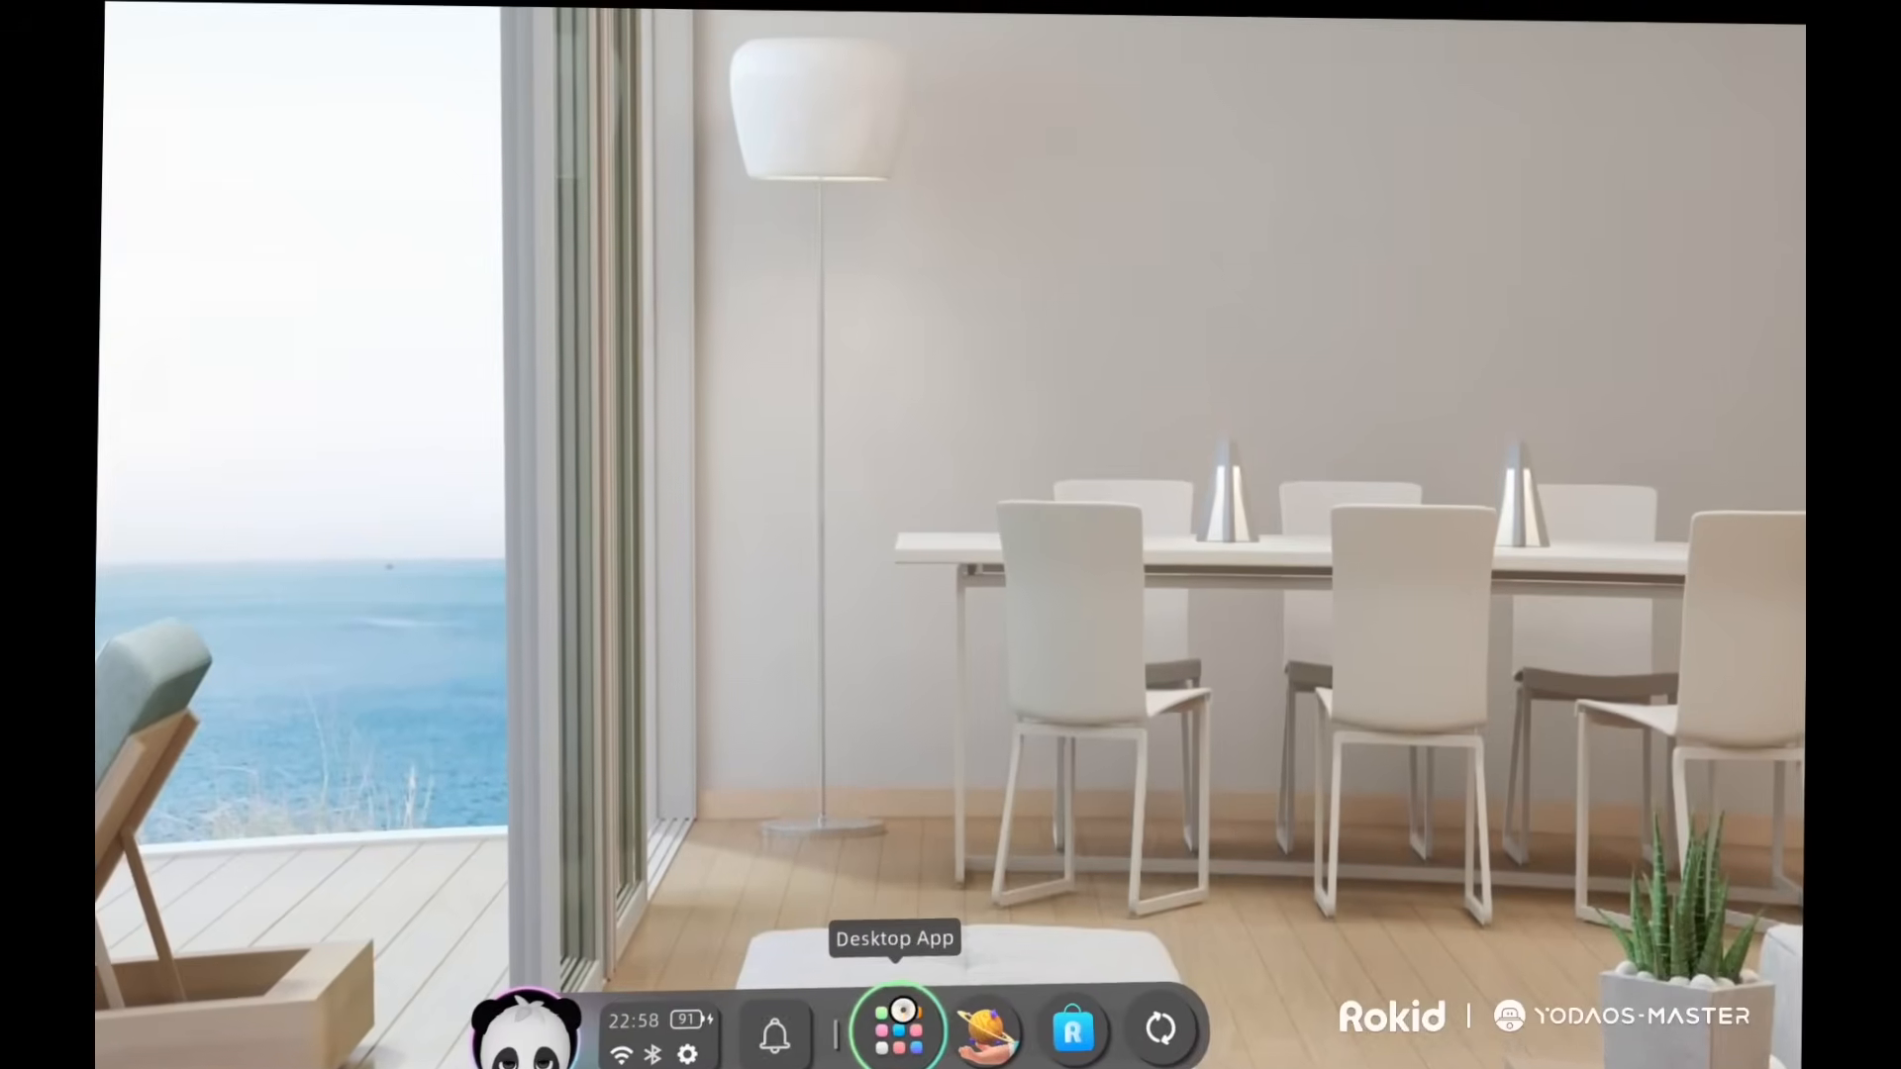
# Step: Launch Chrome from the app grid and search for rokid ar glasses
pyautogui.click(897, 1030)
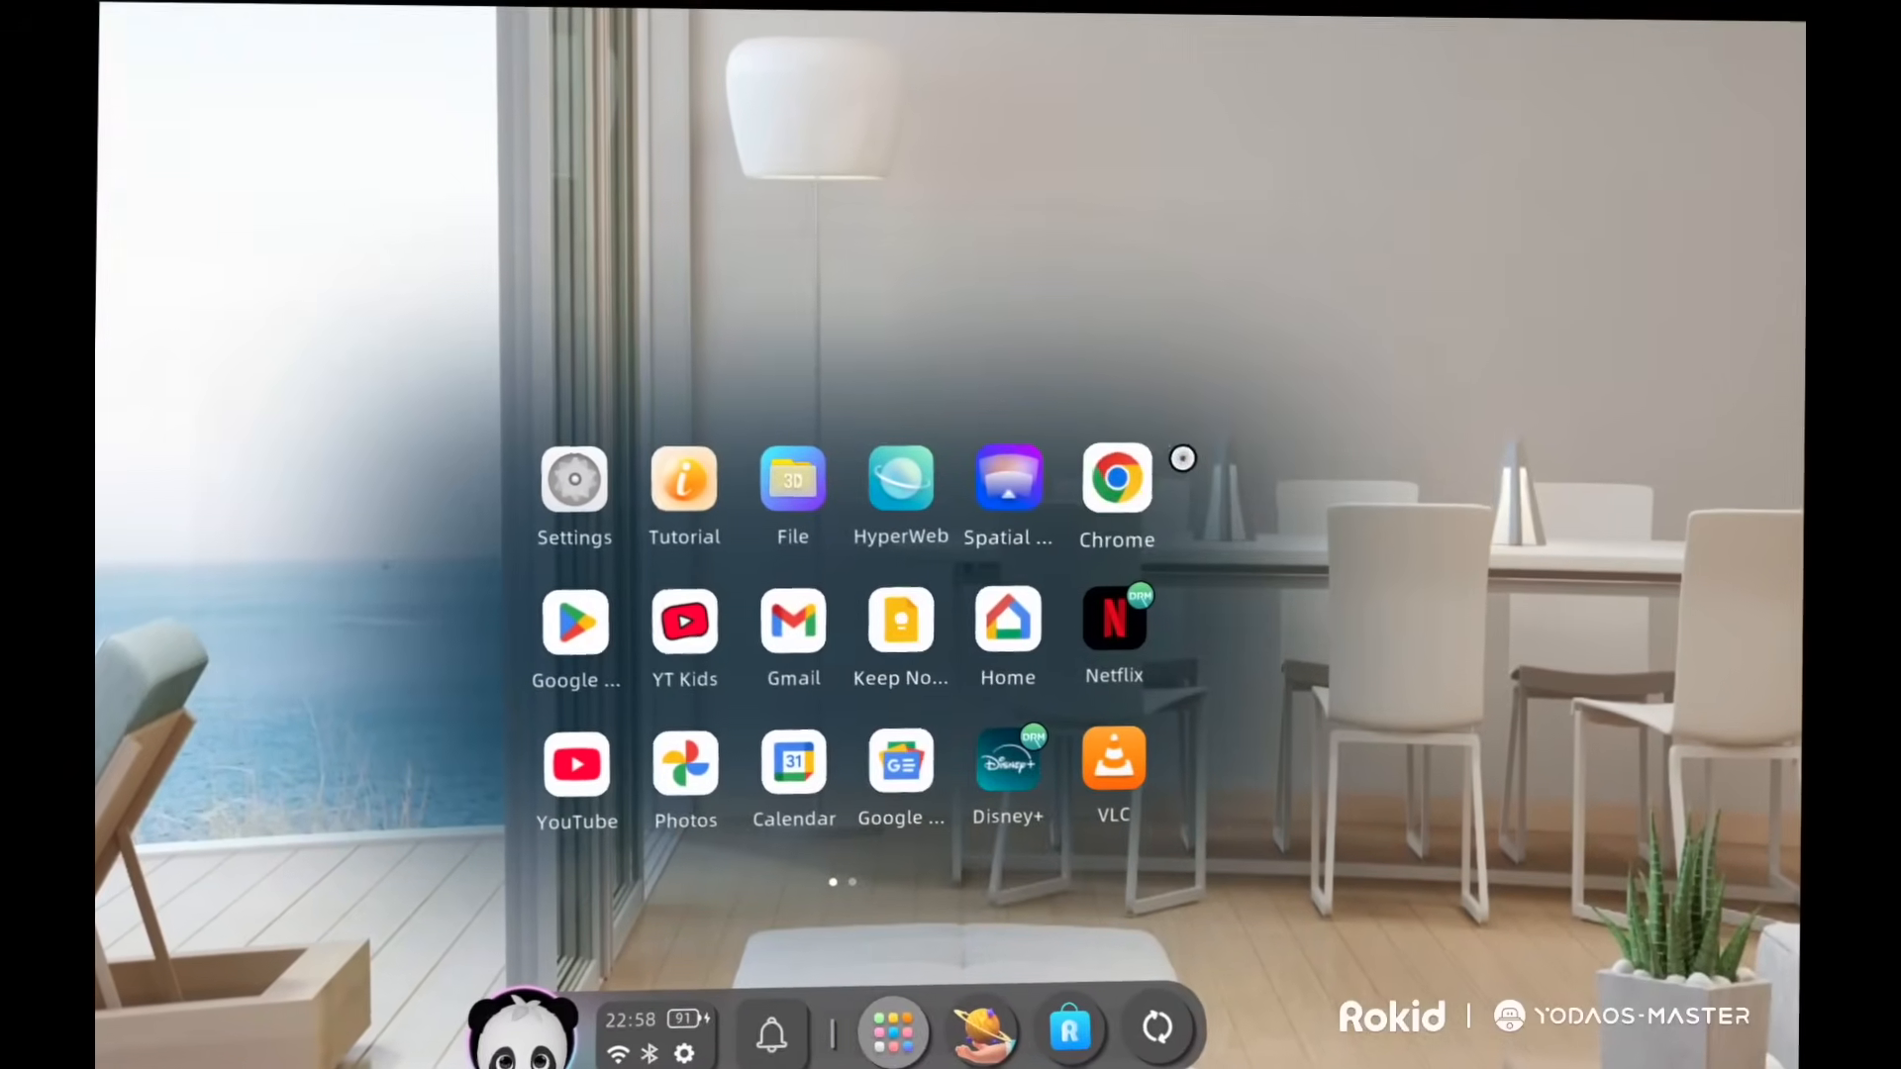
pyautogui.click(1116, 476)
pyautogui.write('rokid ar')
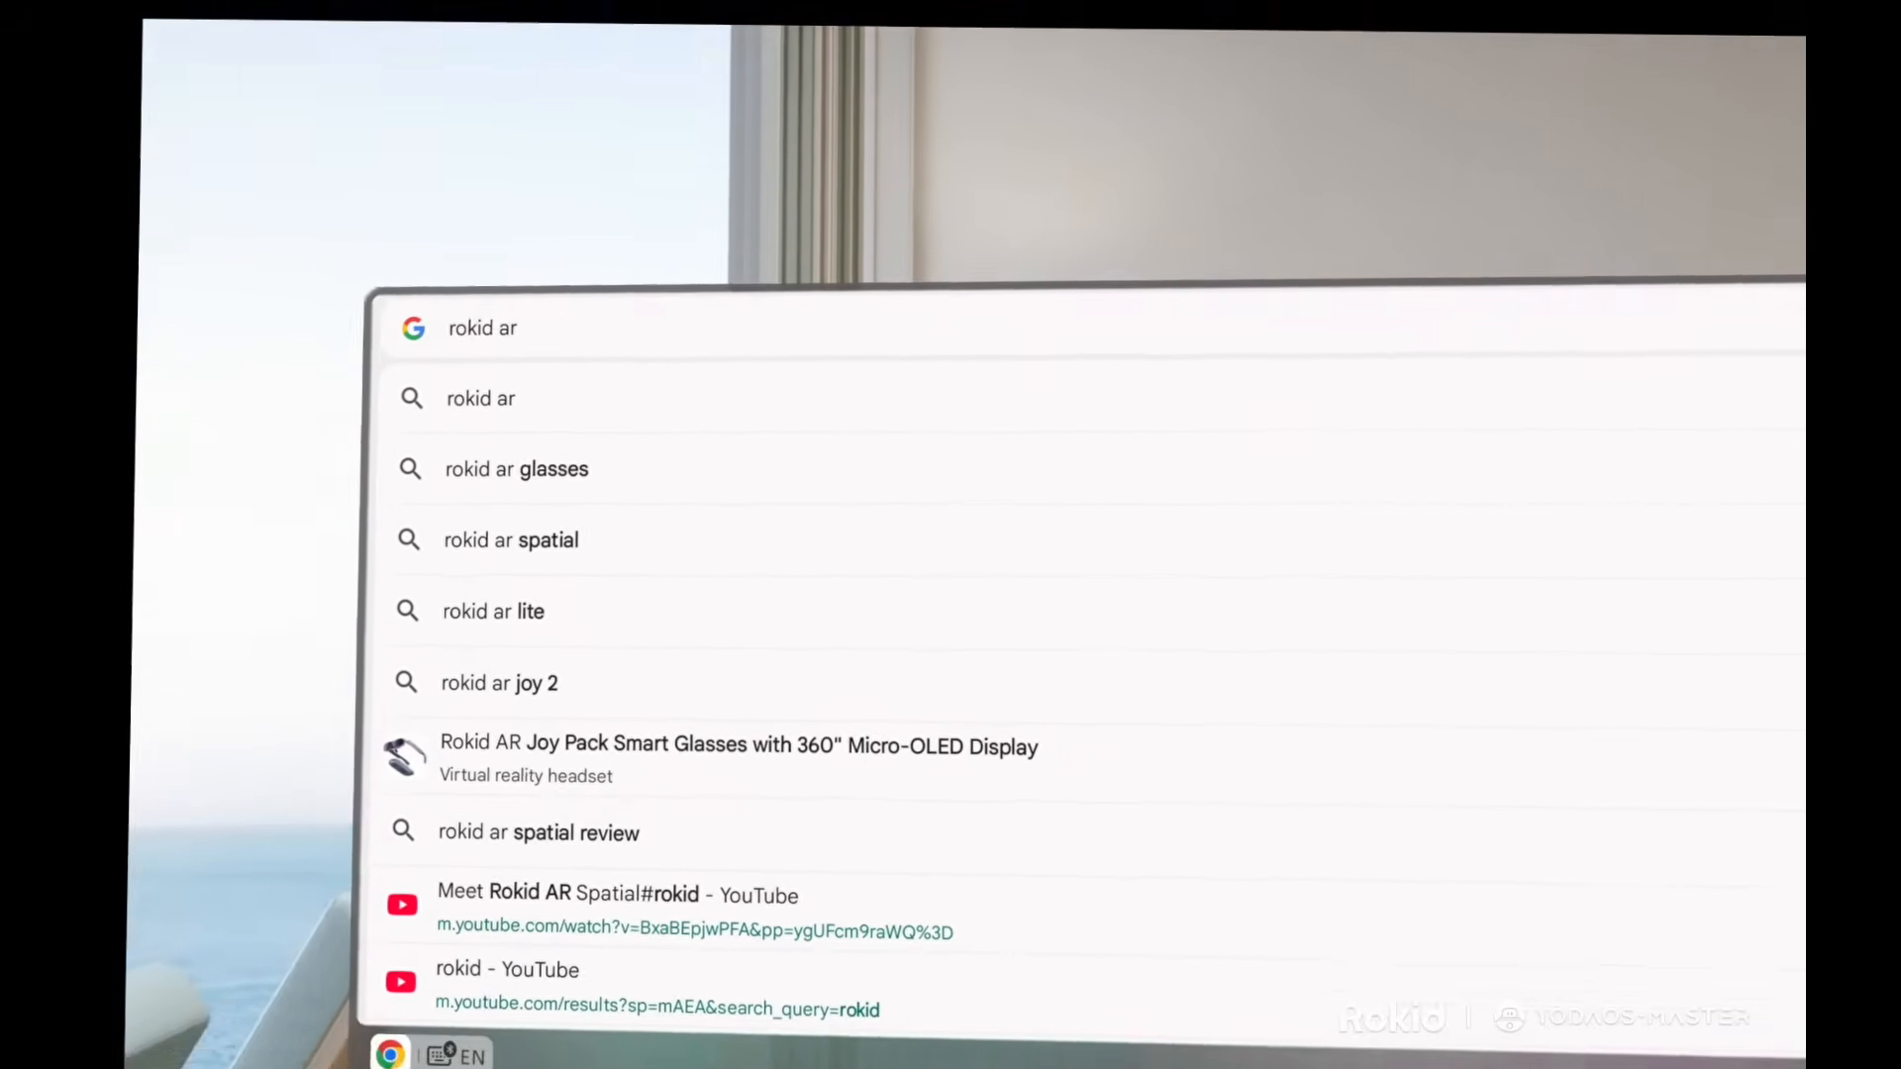
pyautogui.click(516, 470)
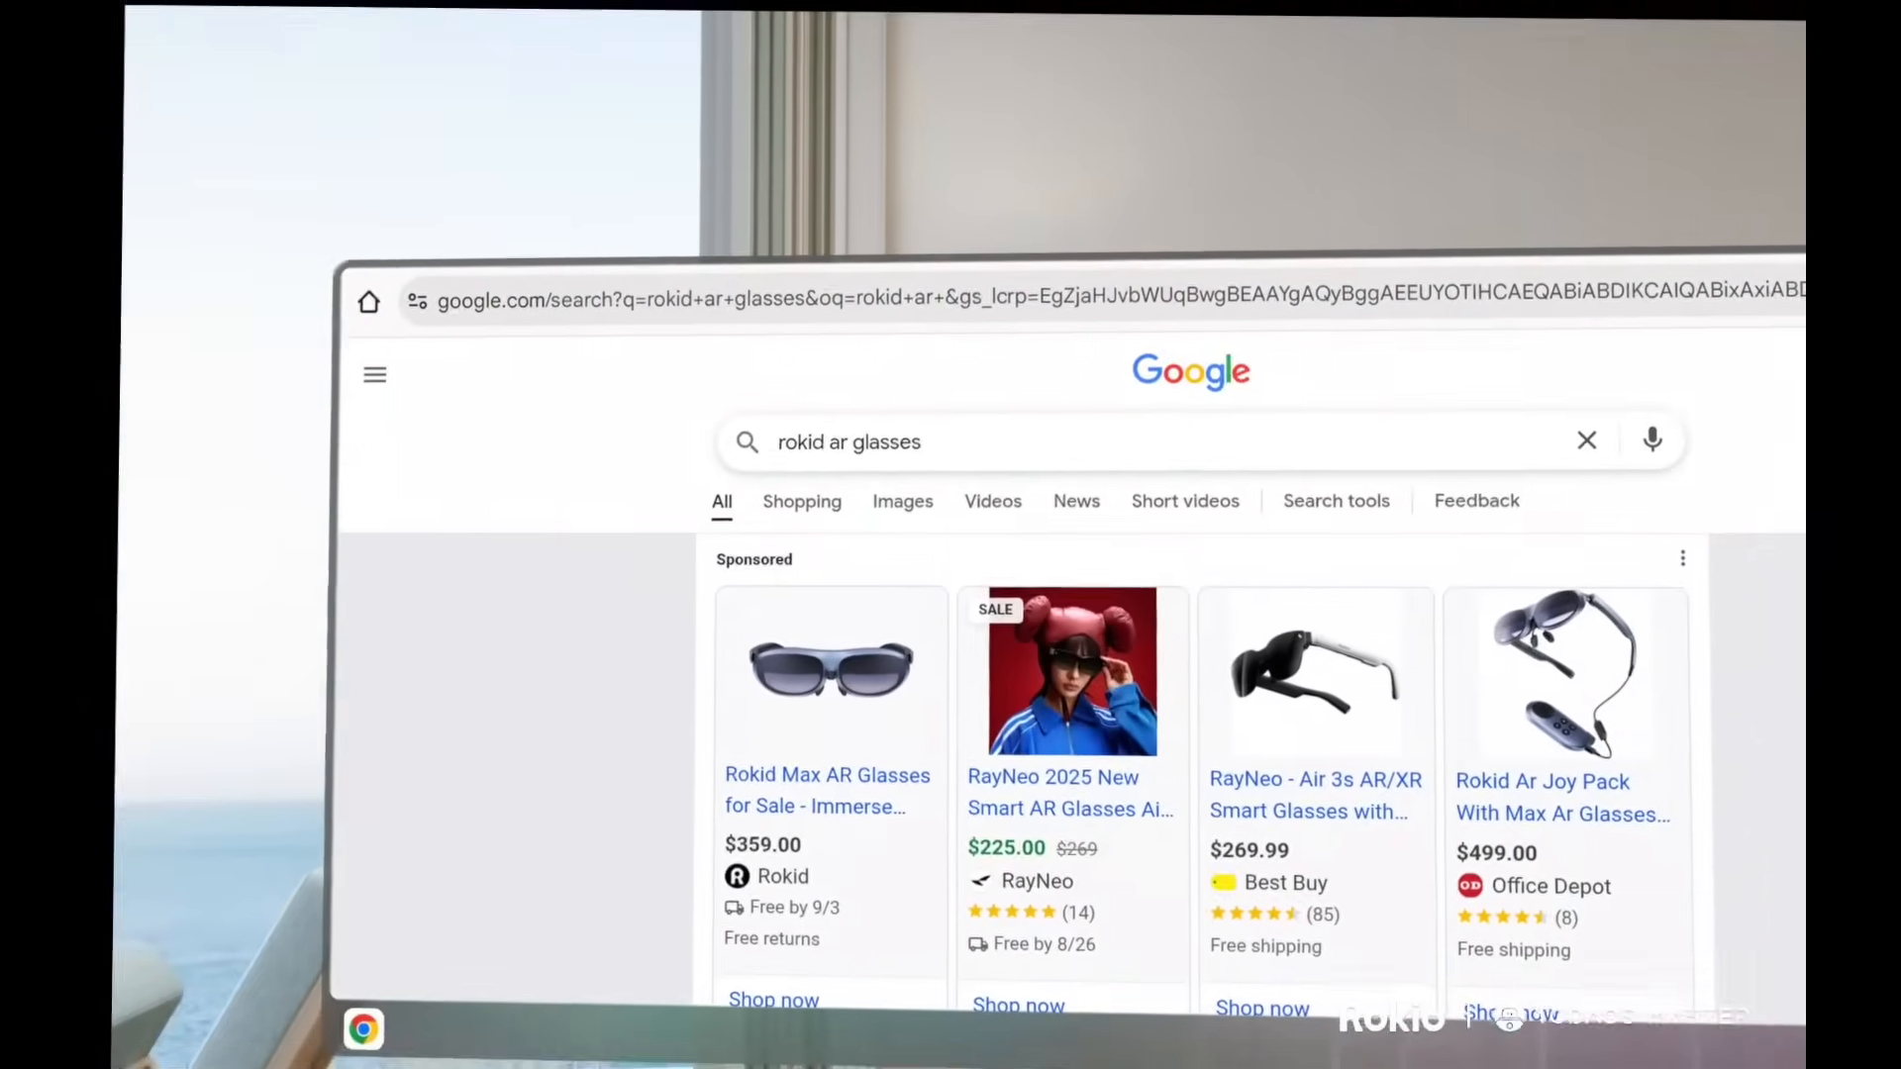
# Step: Visit the official Rokid (global.rokid.com) result showing Rokid AR Spatial, then close the window
pyautogui.scroll(-3)
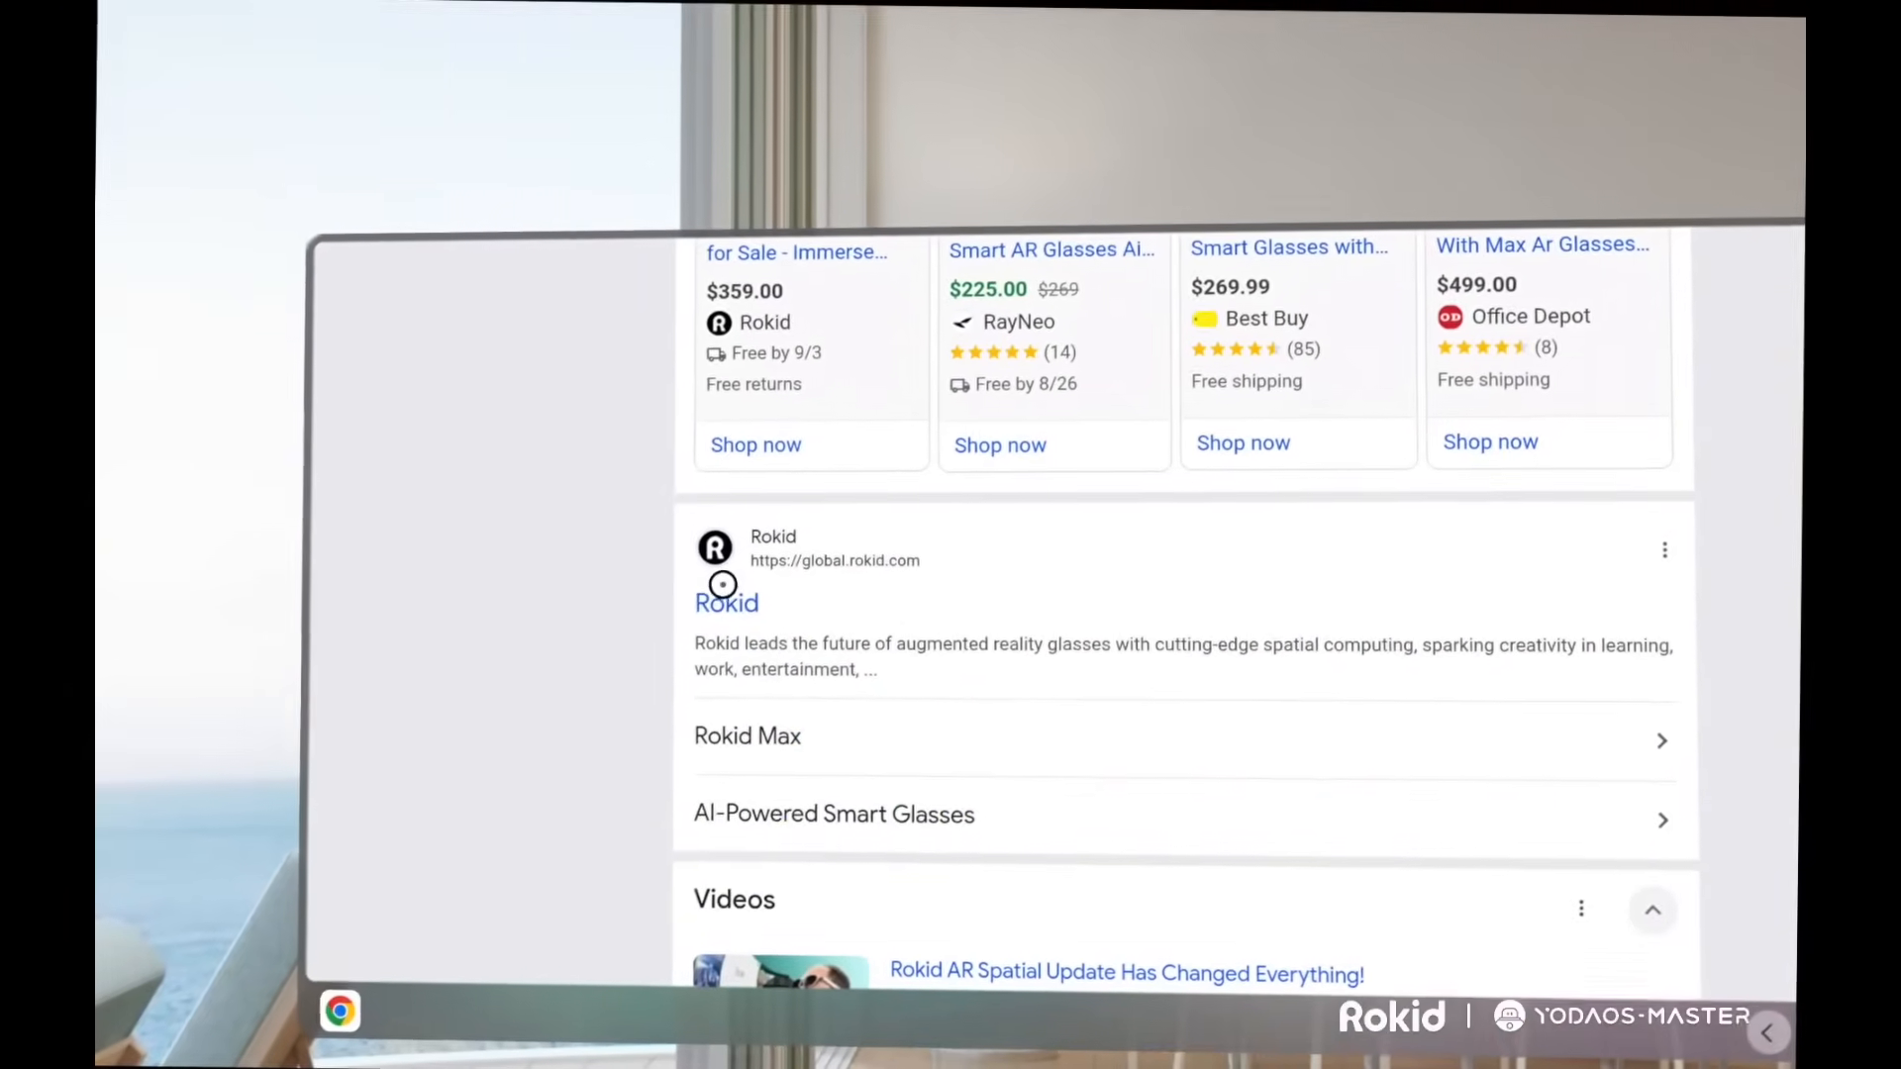
pyautogui.click(726, 603)
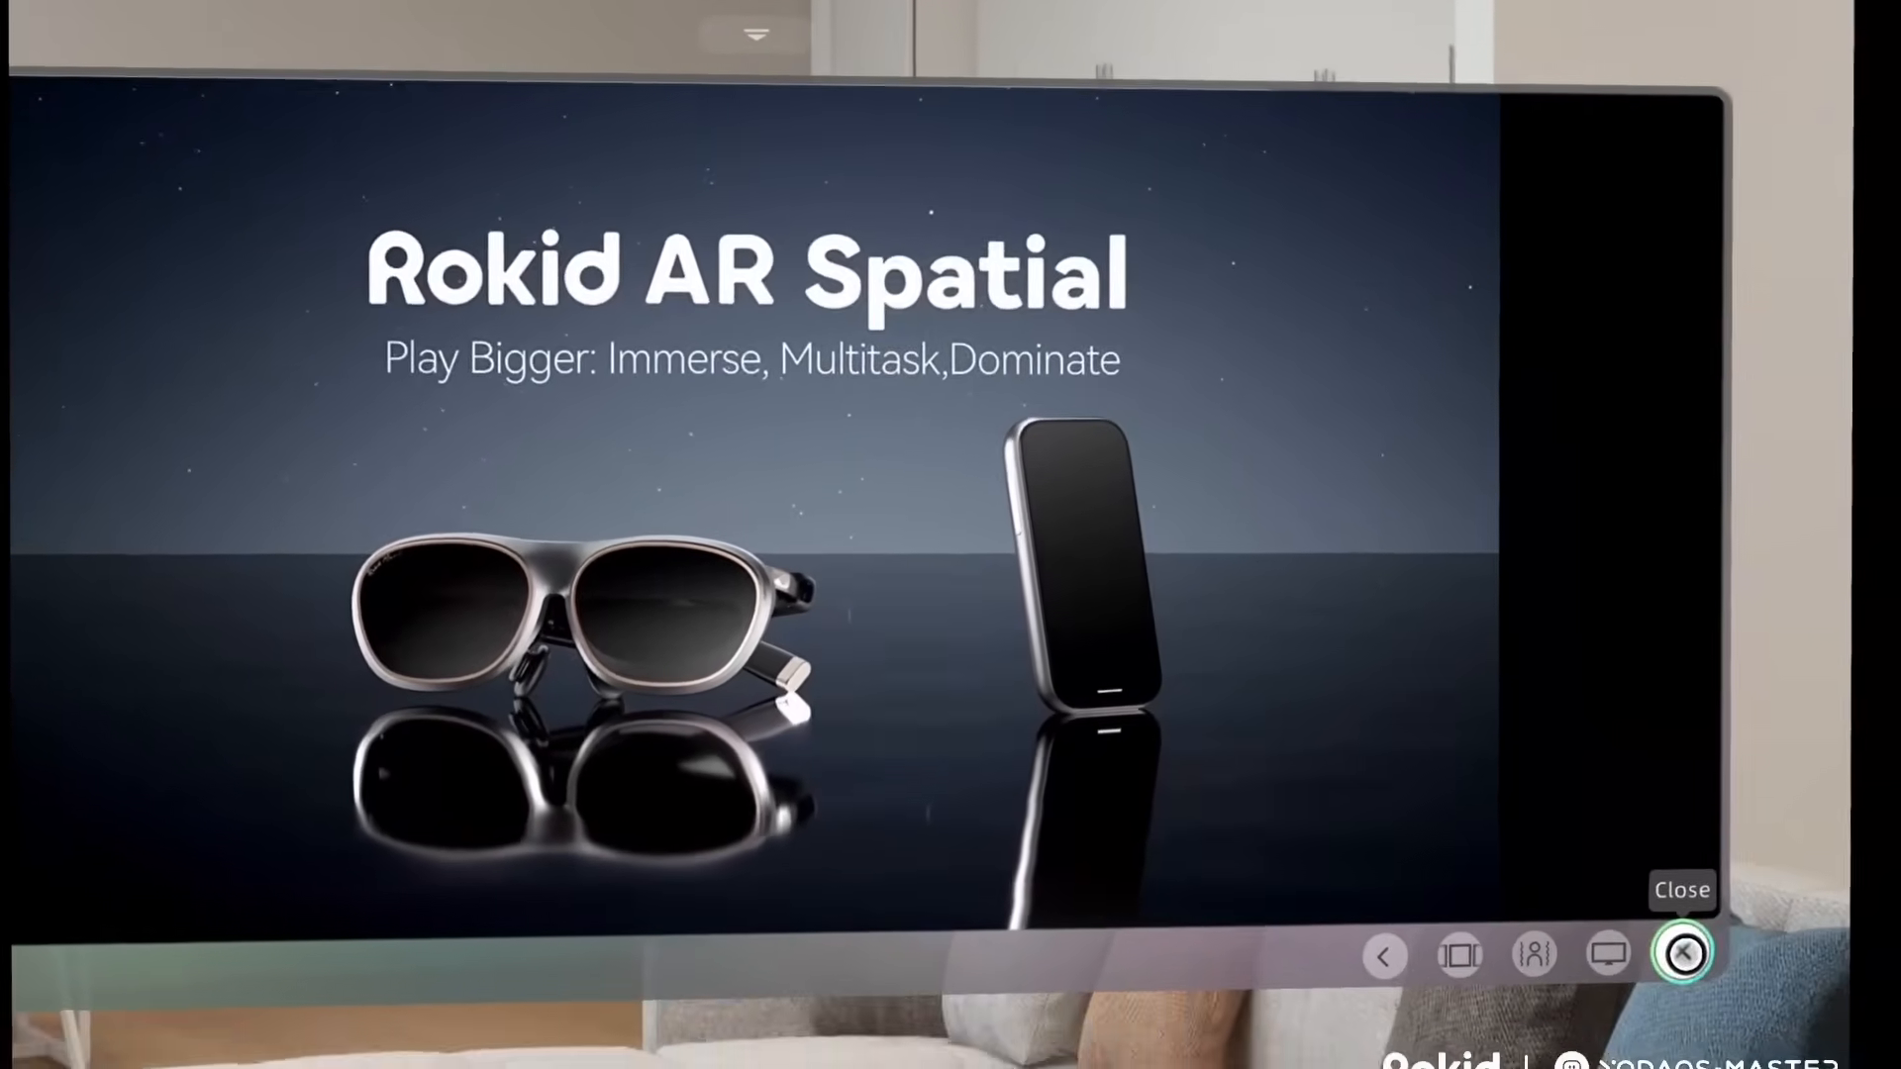
pyautogui.click(1682, 951)
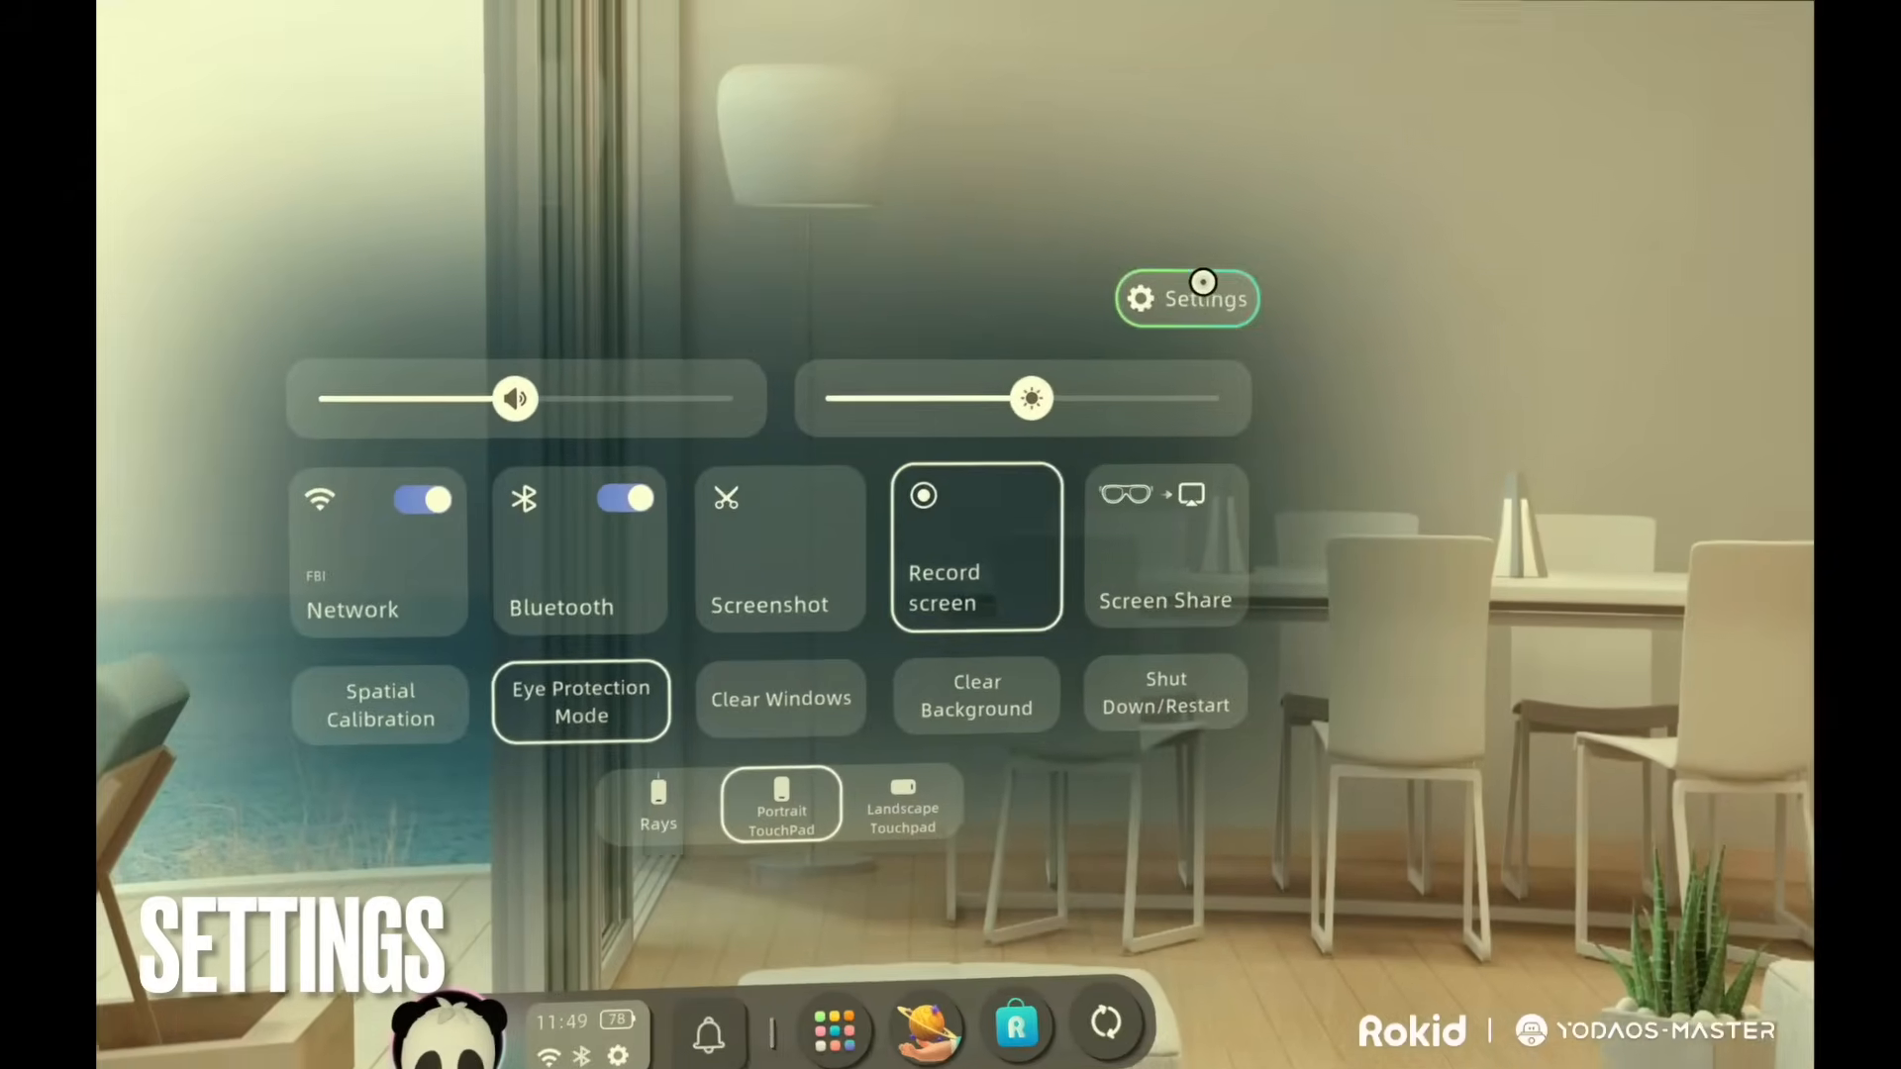
# Step: Tour Settings through Bluetooth and Display (IPD 66mm, Firefly sky curtain) to Sound & Haptic
pyautogui.click(1188, 298)
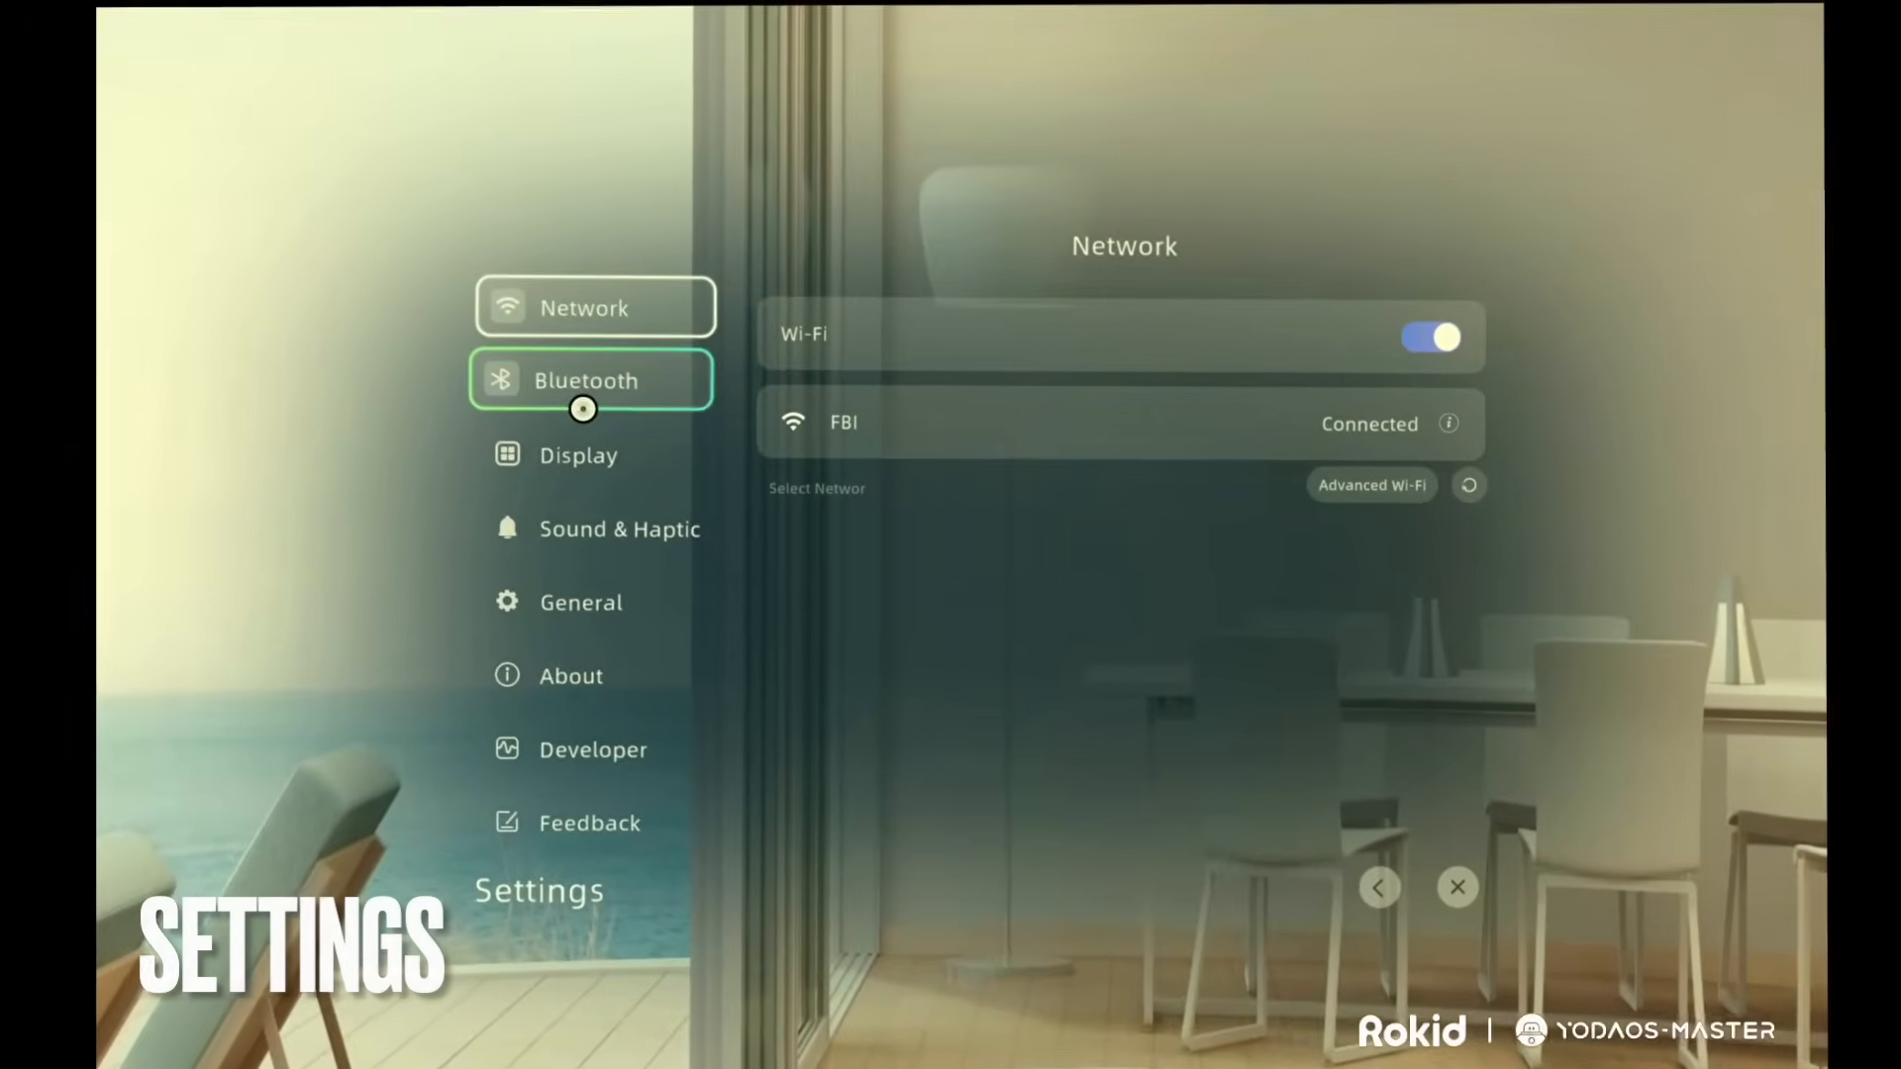
pyautogui.click(585, 379)
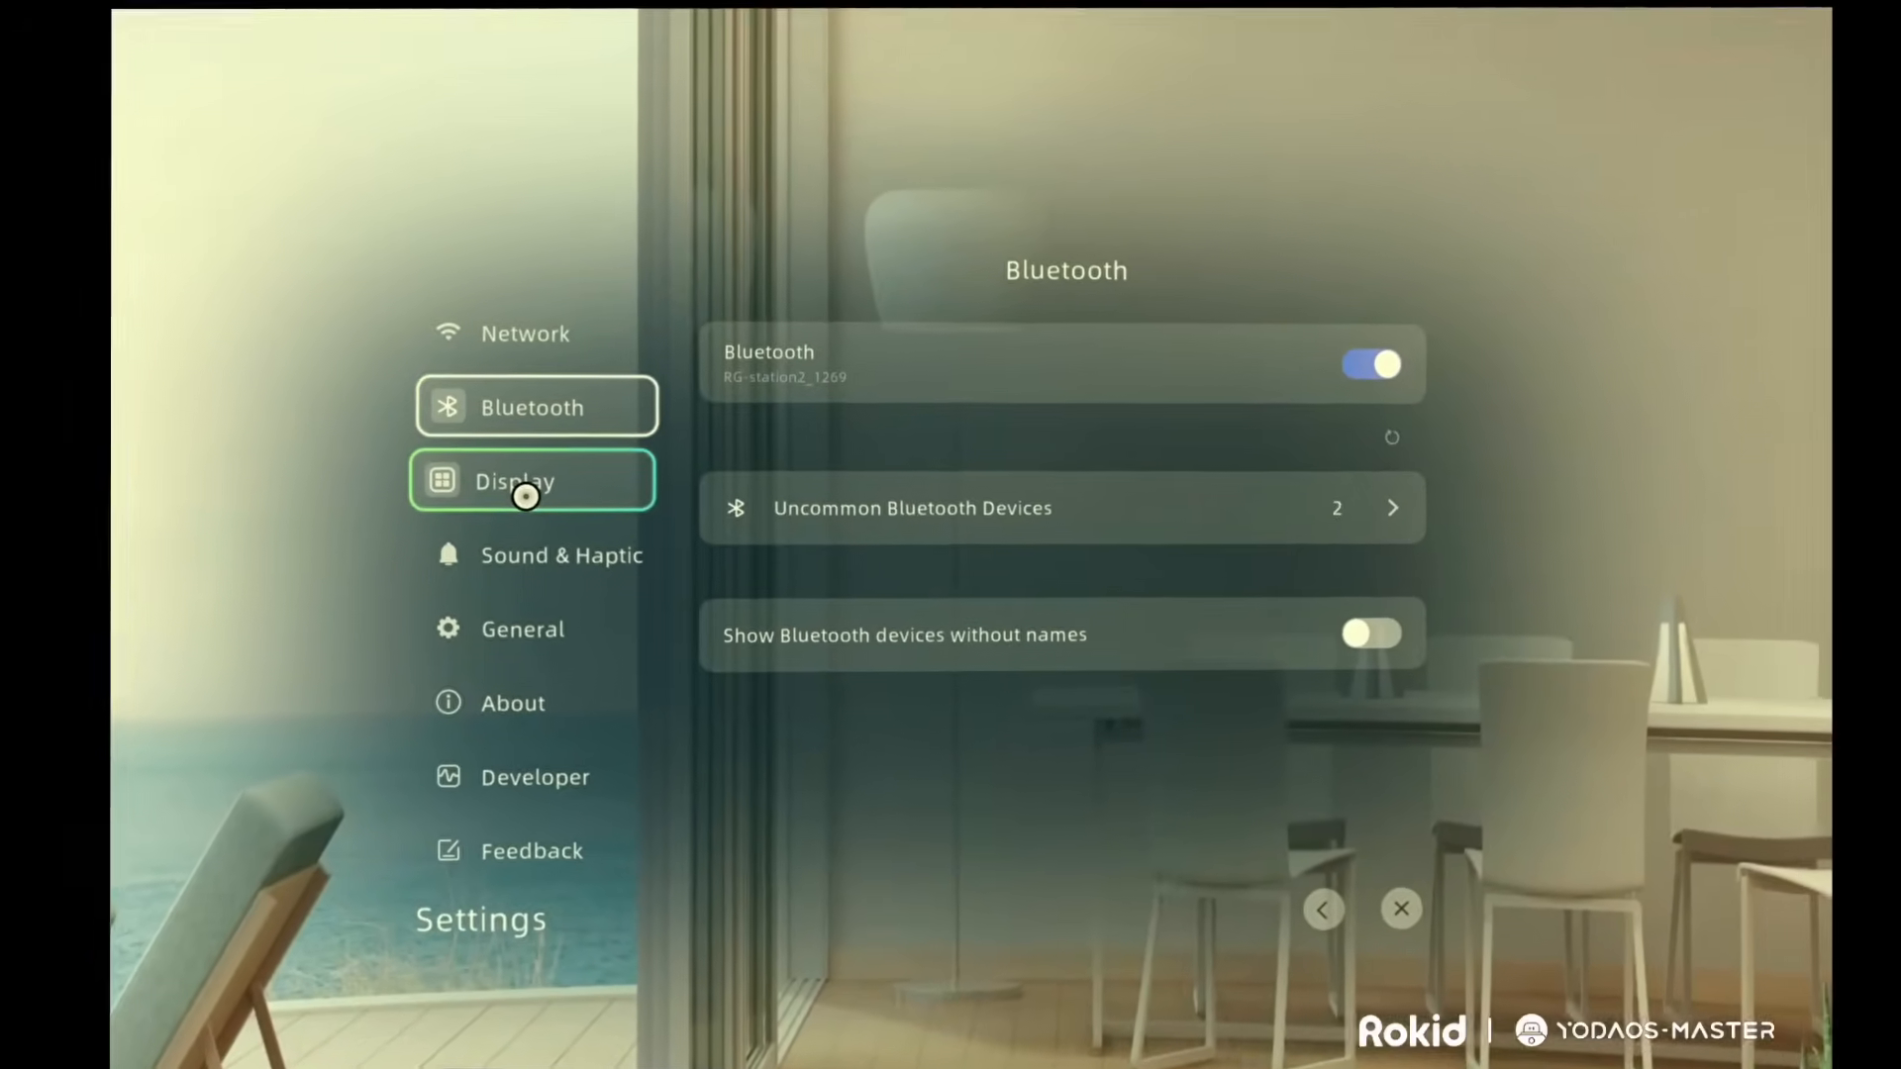
pyautogui.click(531, 480)
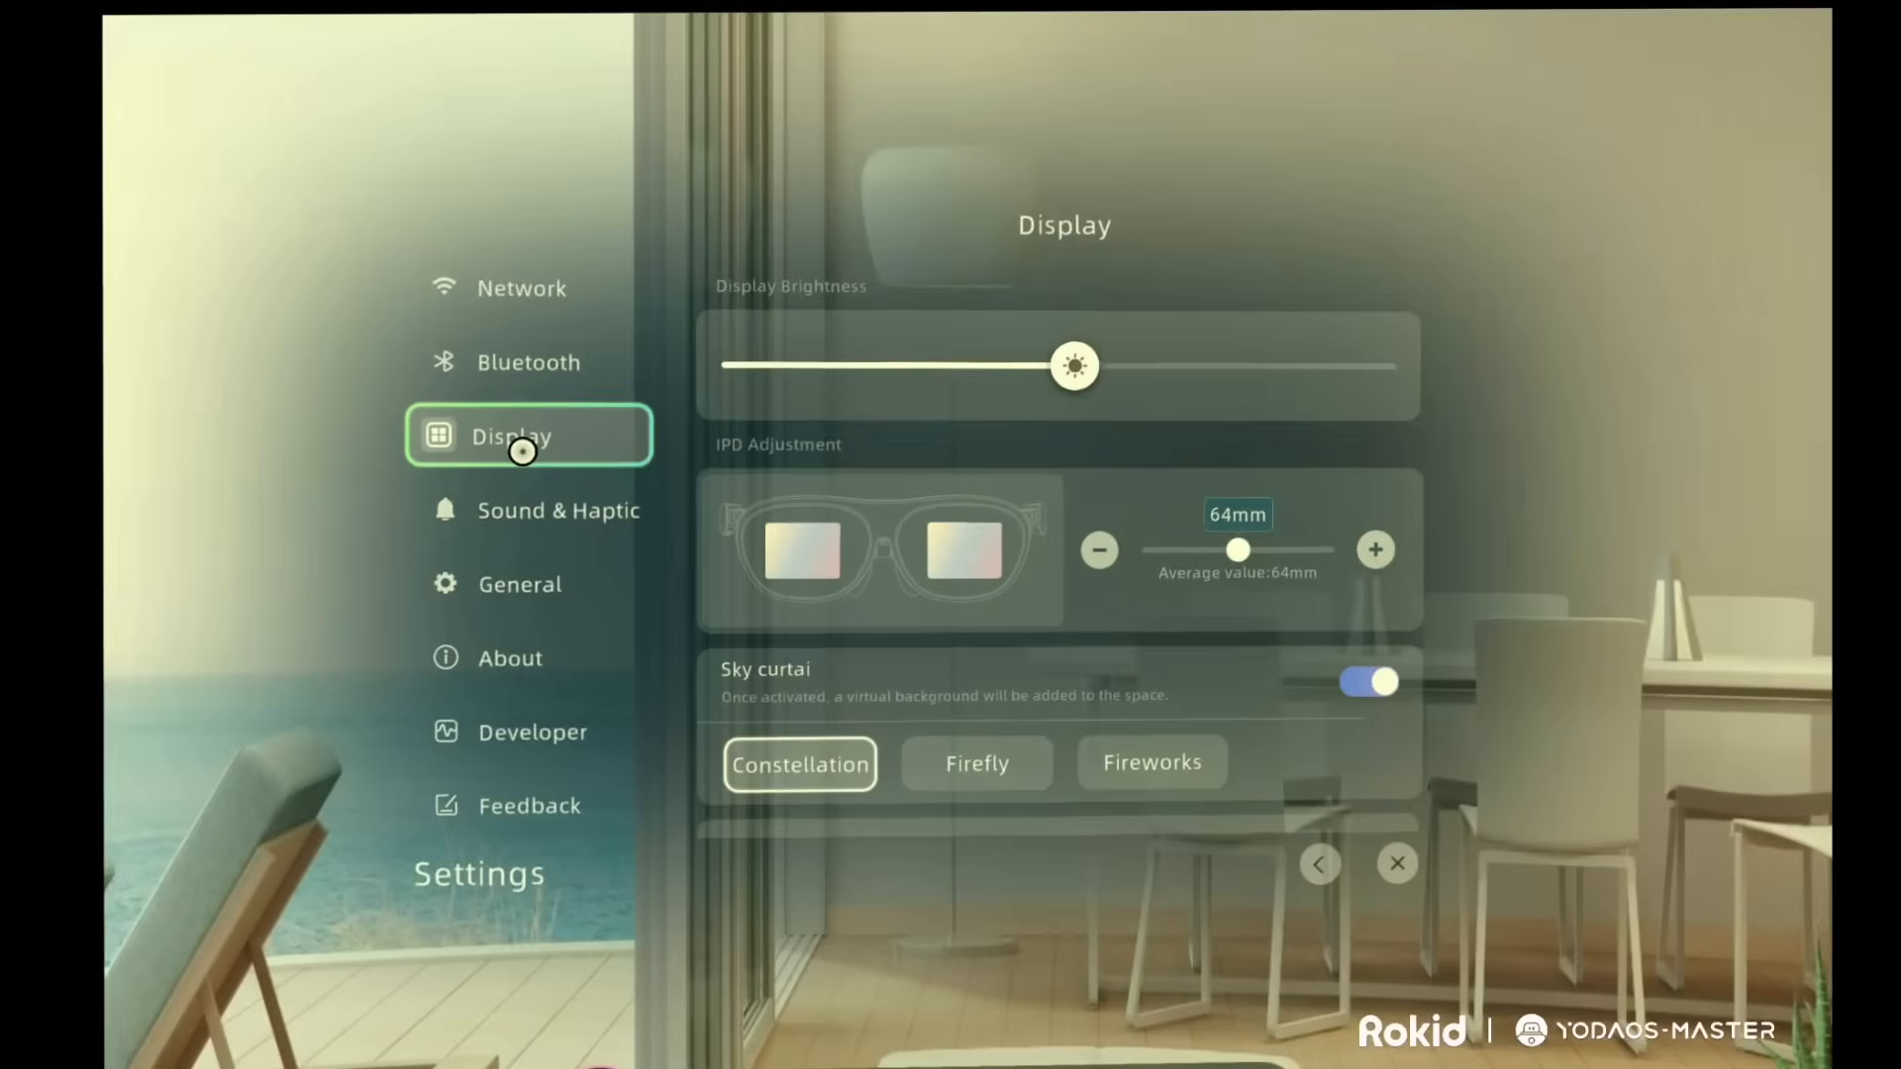
pyautogui.moveTo(522, 513)
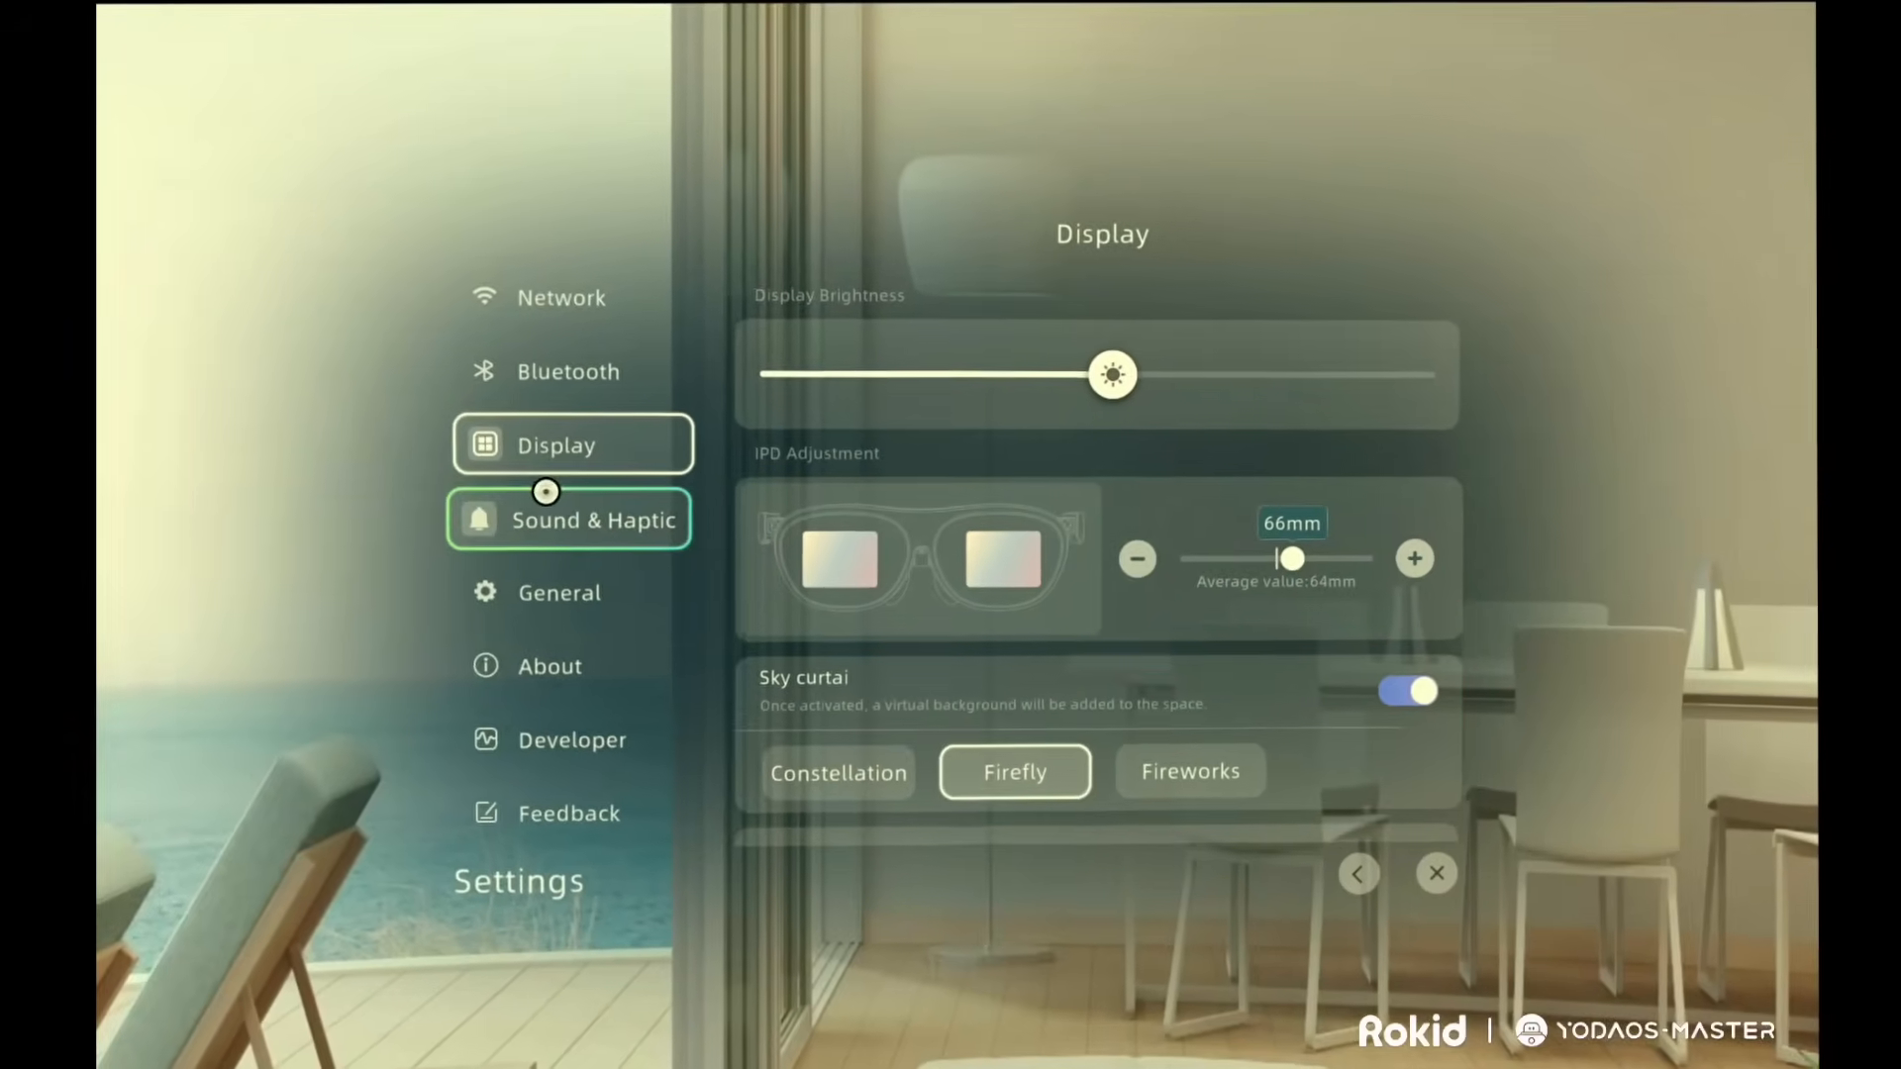
pyautogui.click(567, 519)
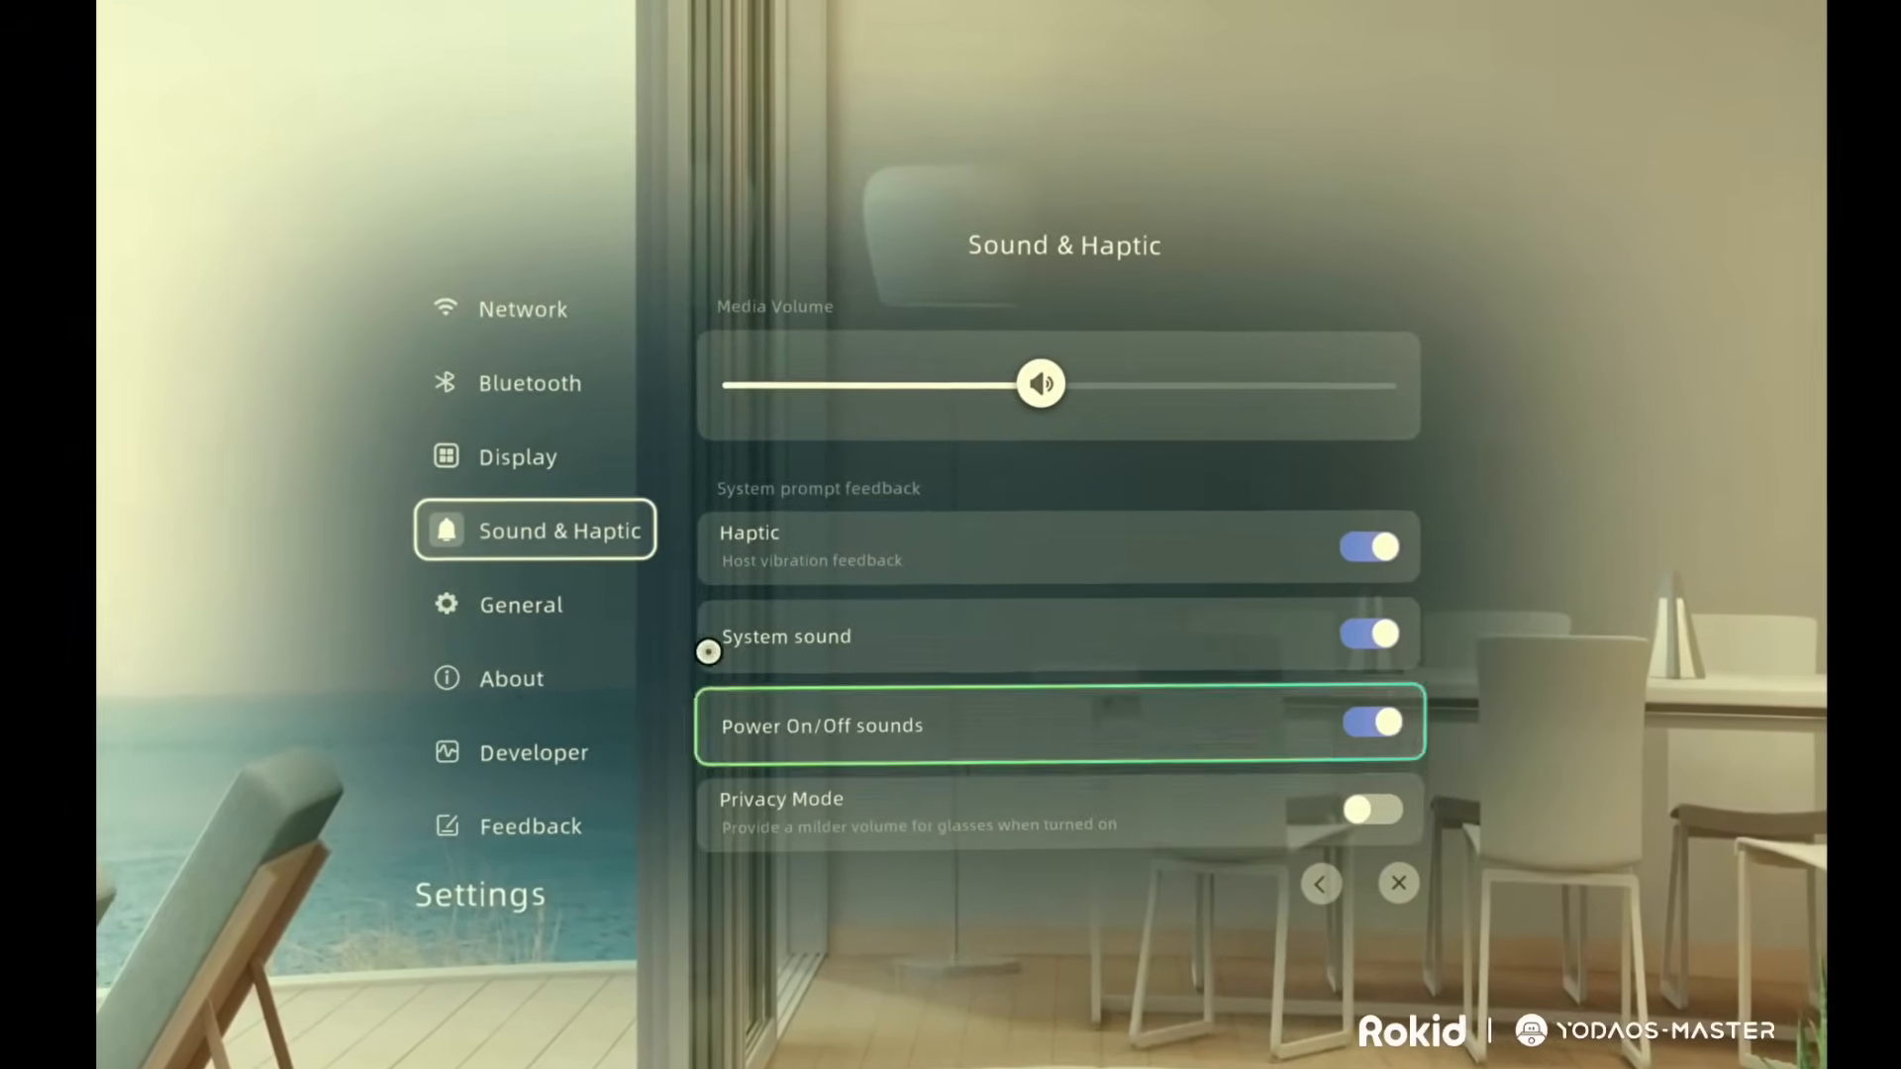
# Step: Browse the General and Storage app lists, then show the About page
pyautogui.click(522, 604)
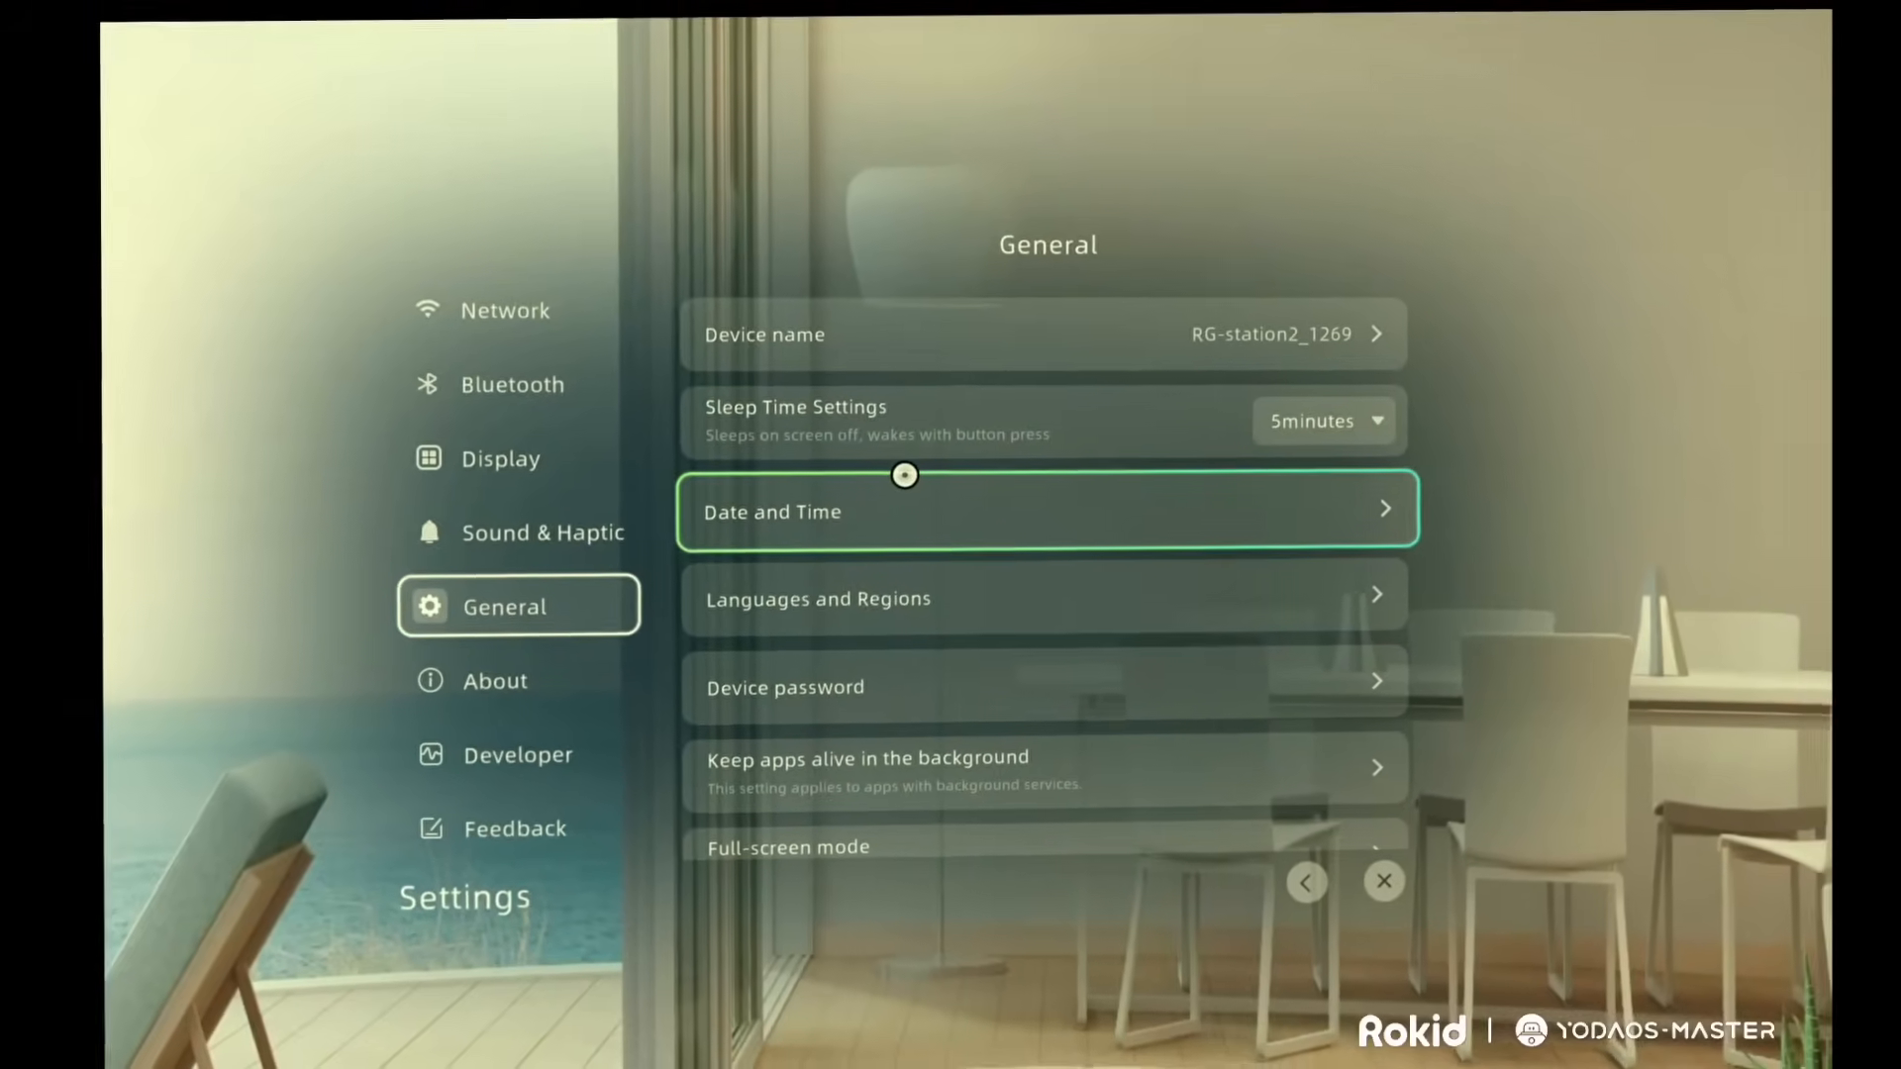
pyautogui.scroll(-3)
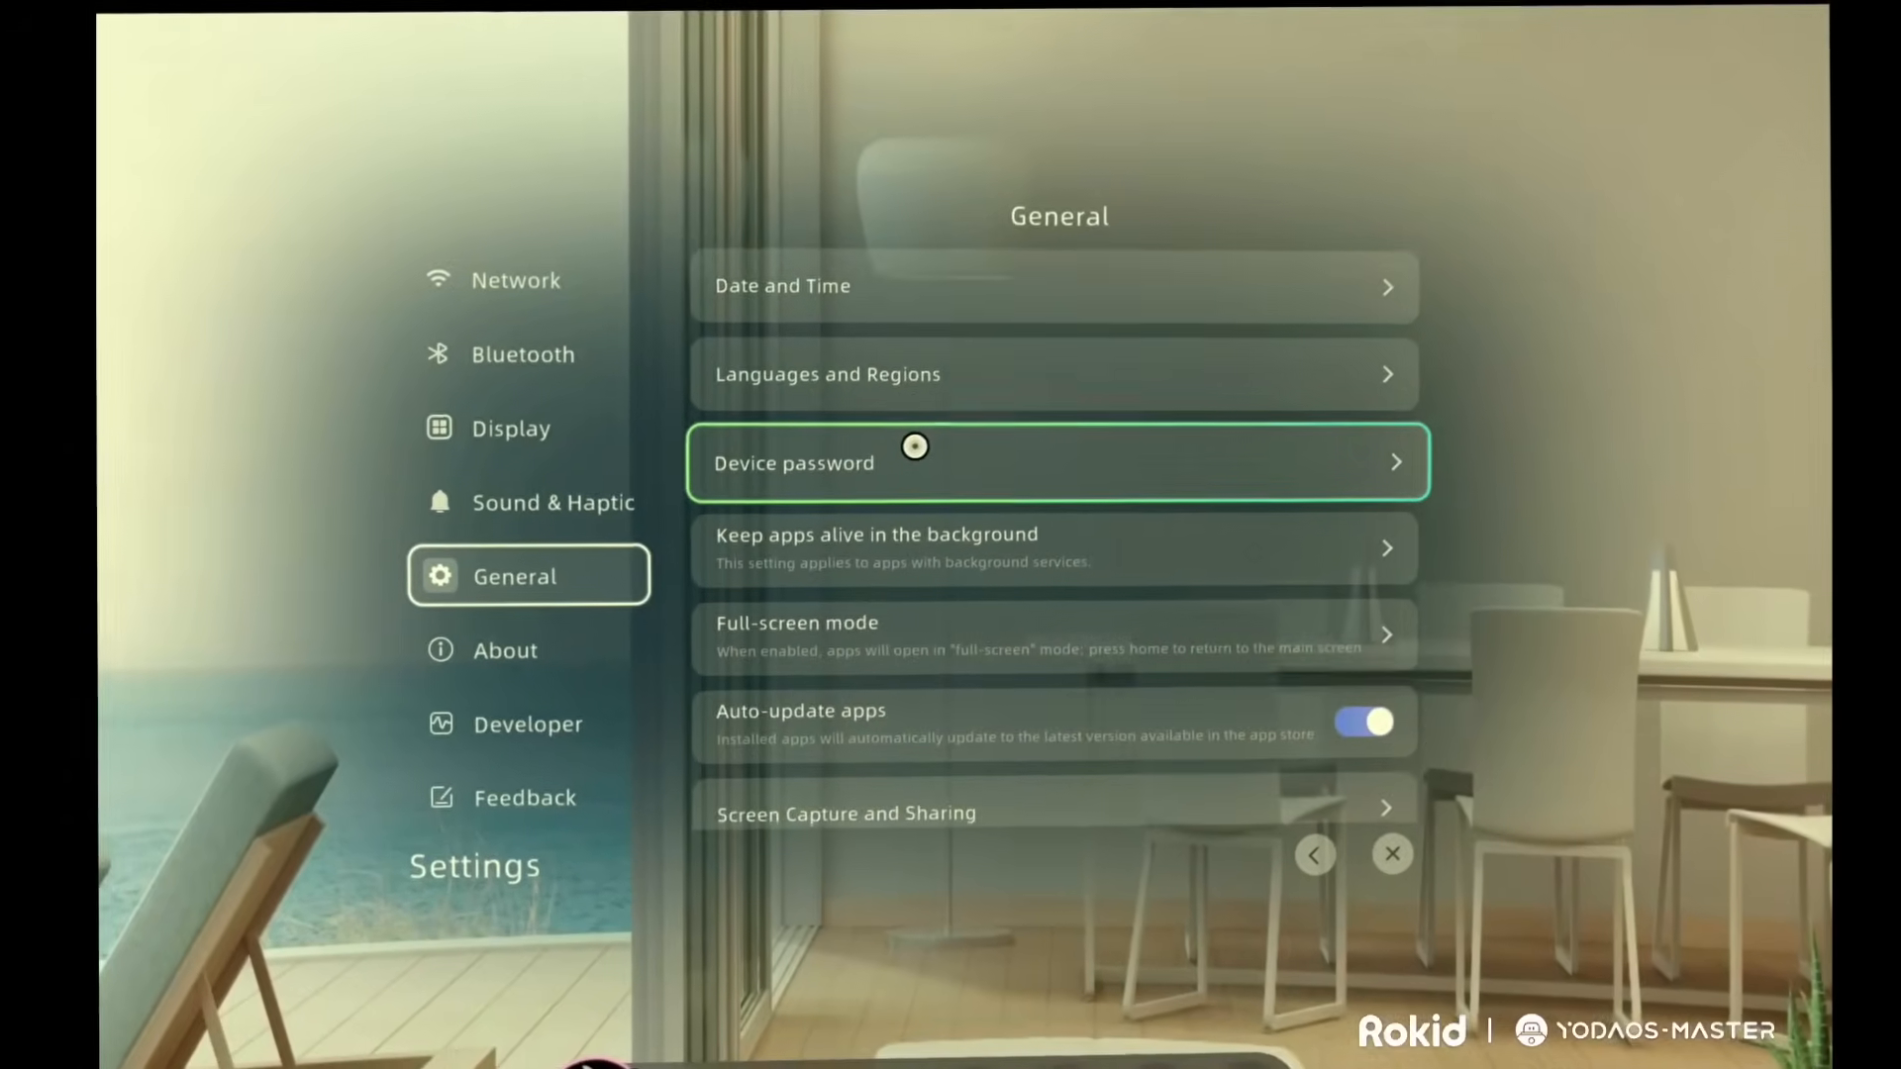
pyautogui.scroll(-3)
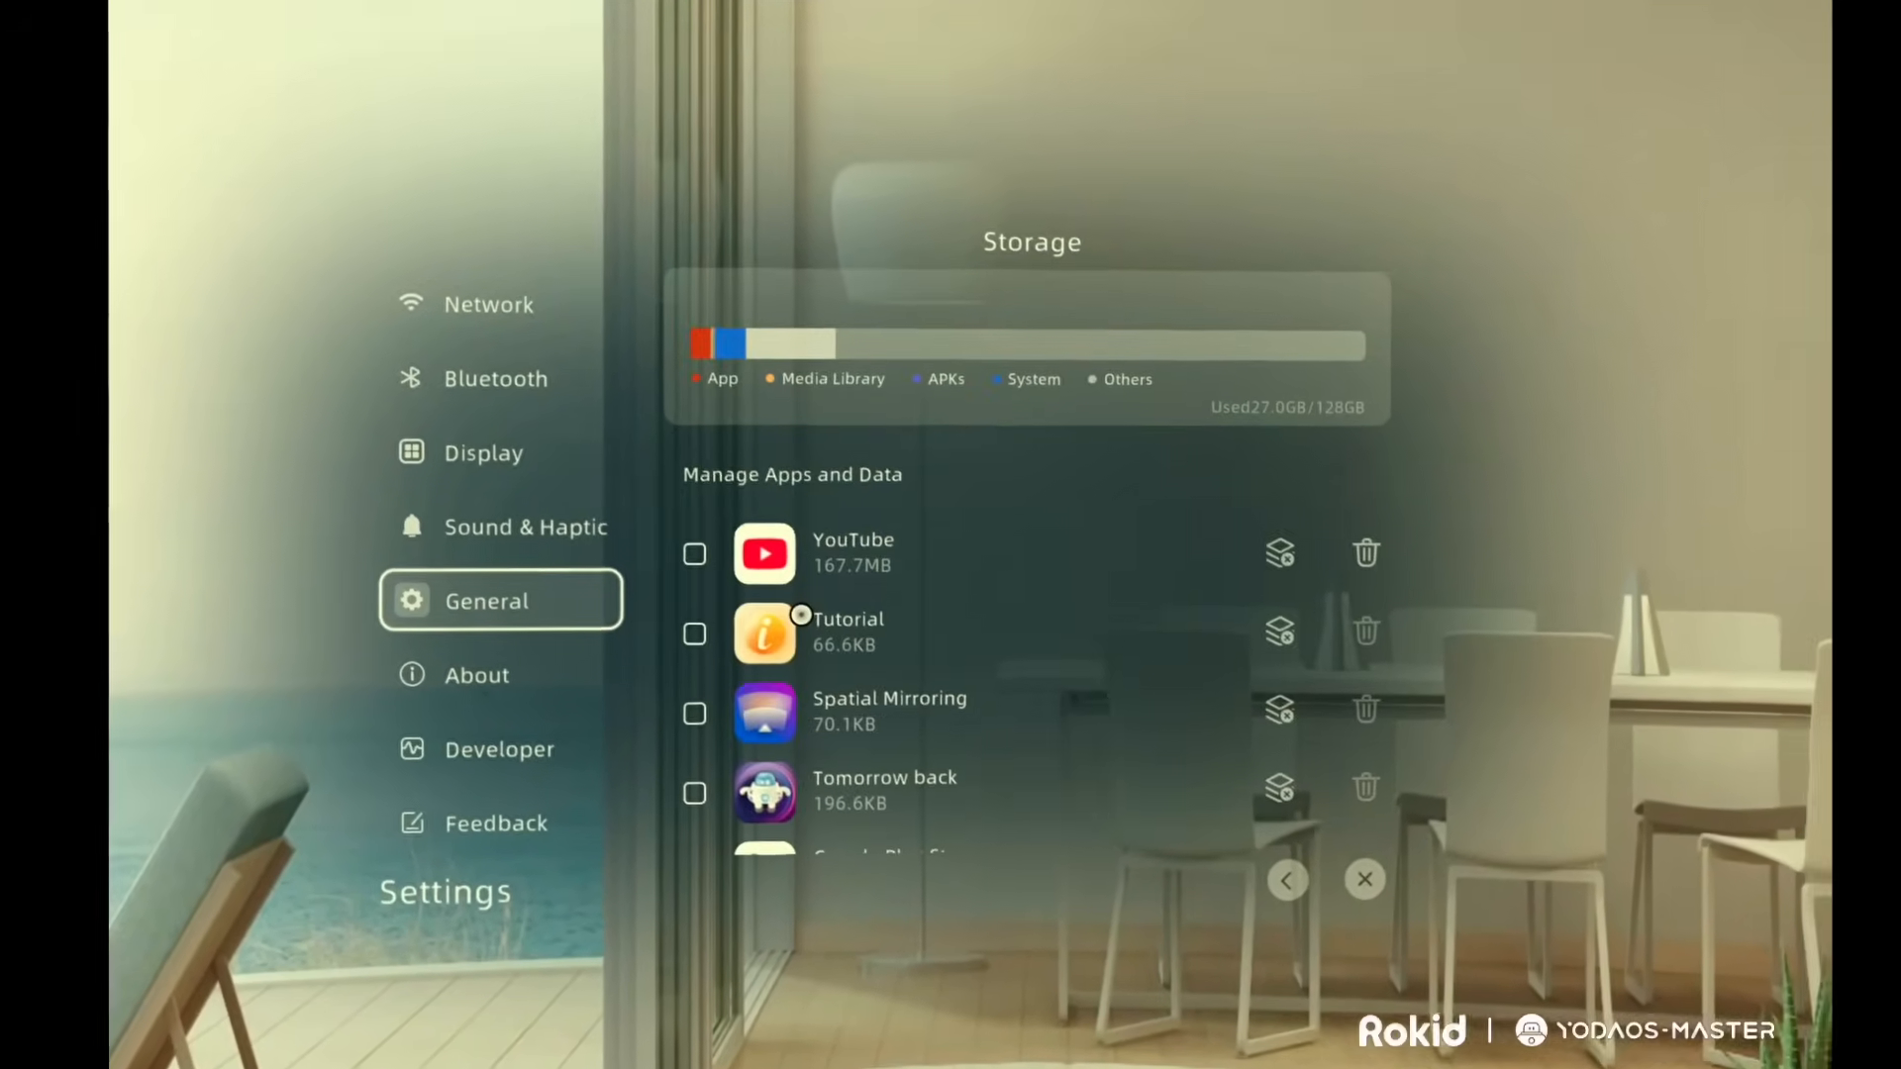
pyautogui.scroll(-3)
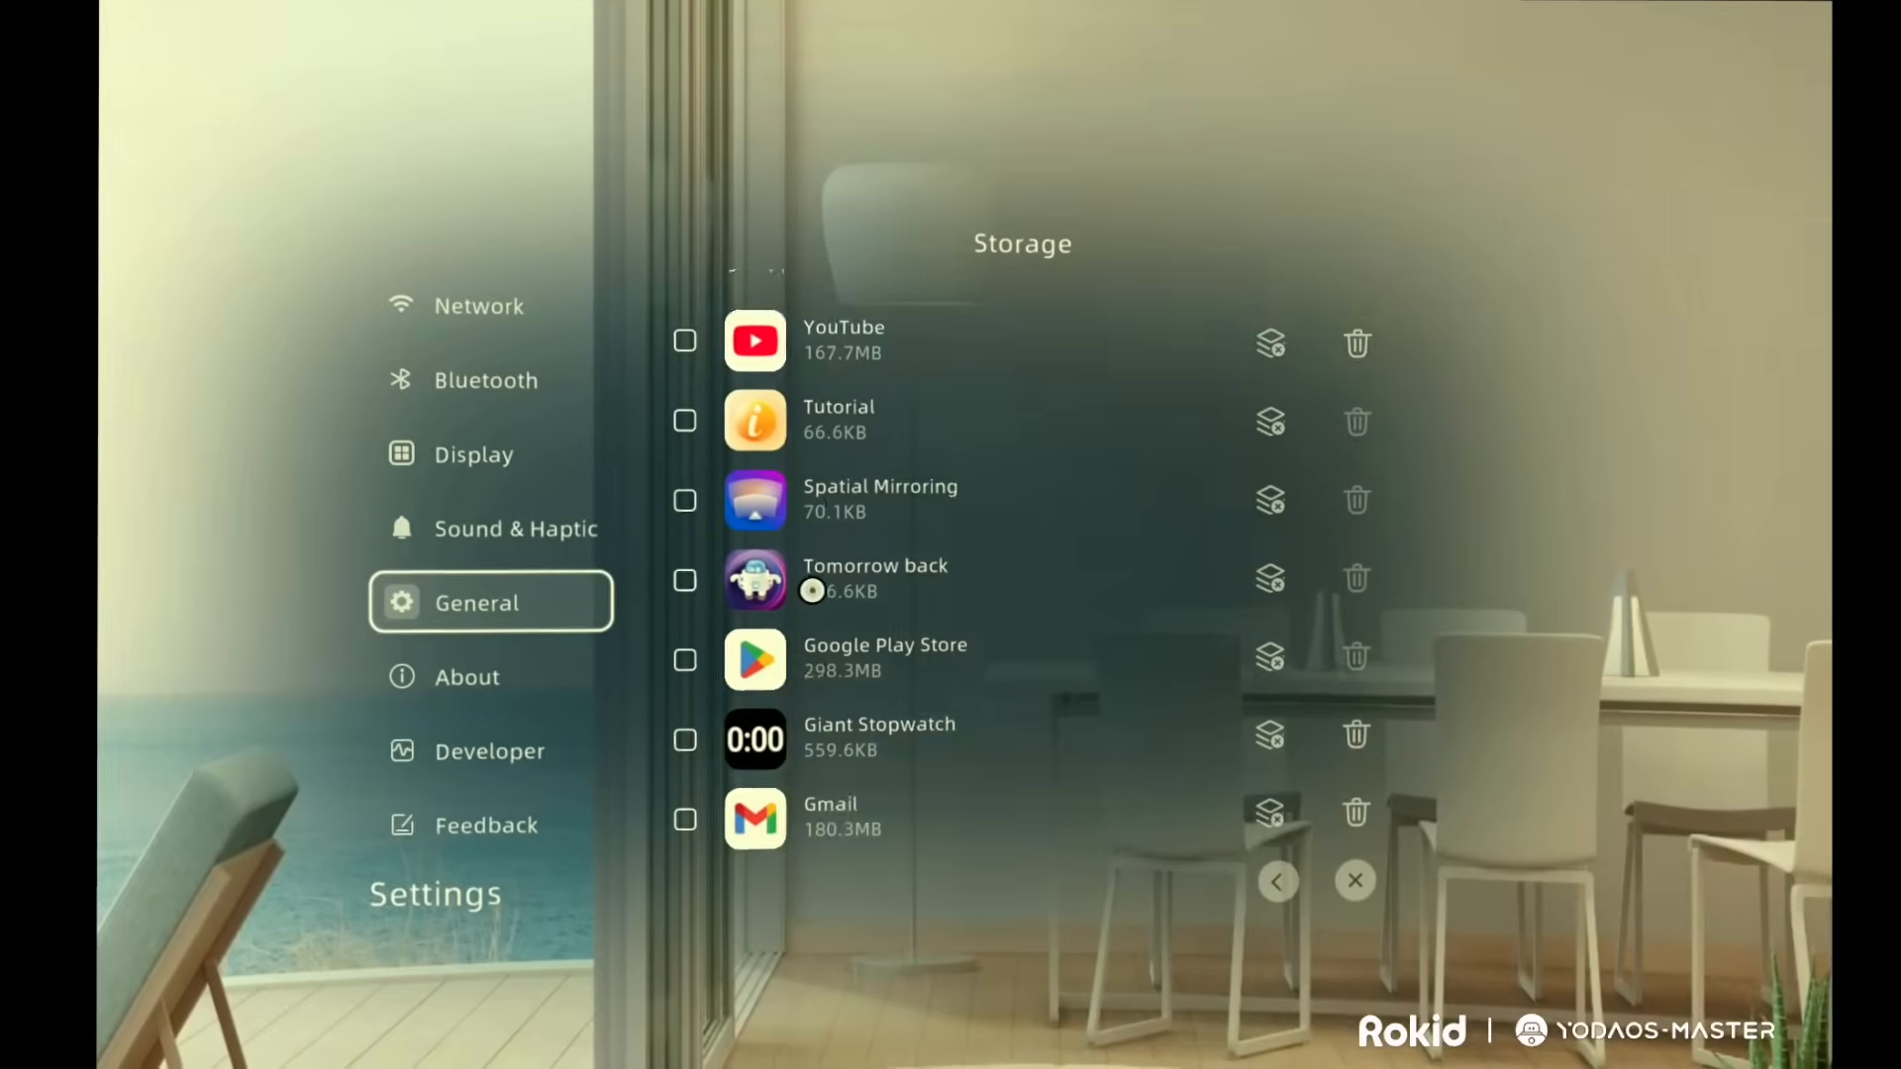
pyautogui.click(465, 676)
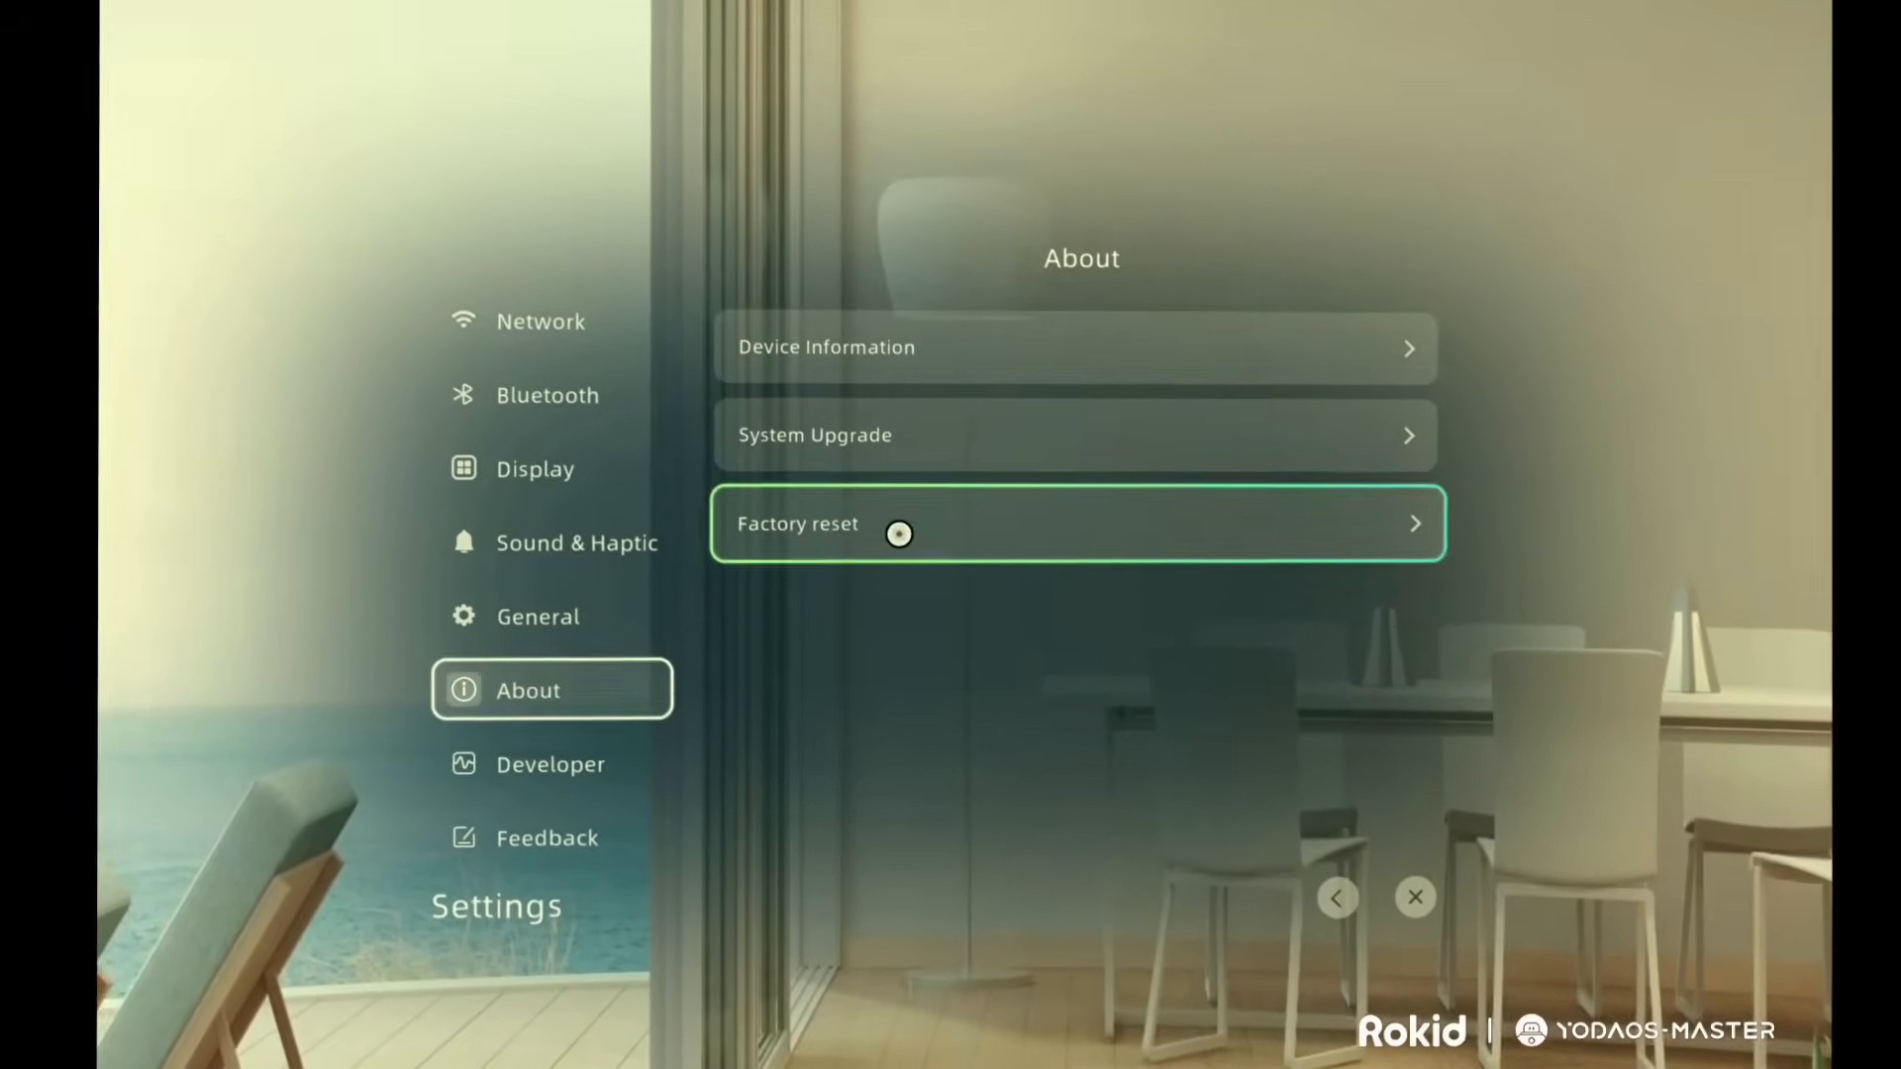
# Step: Check for a system upgrade, view Developer options, then show the Feedback form
pyautogui.click(1073, 436)
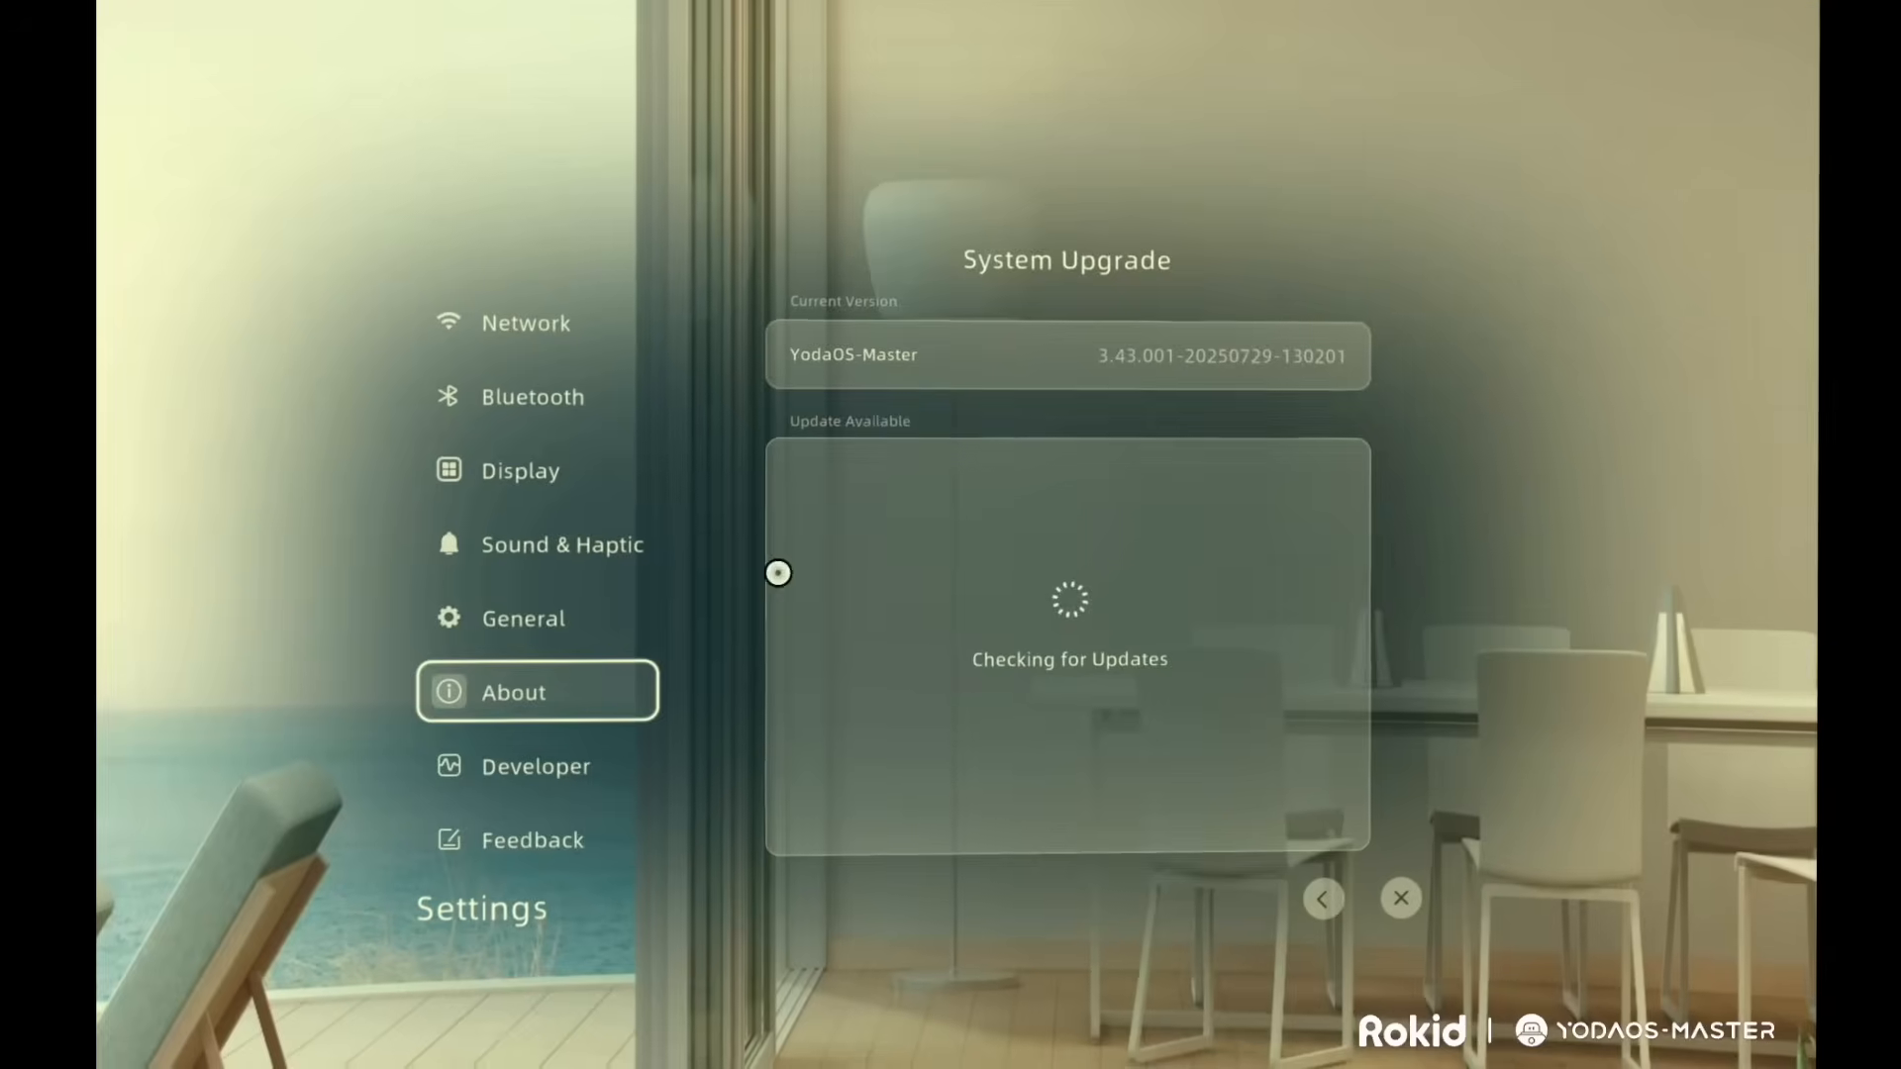
pyautogui.click(535, 767)
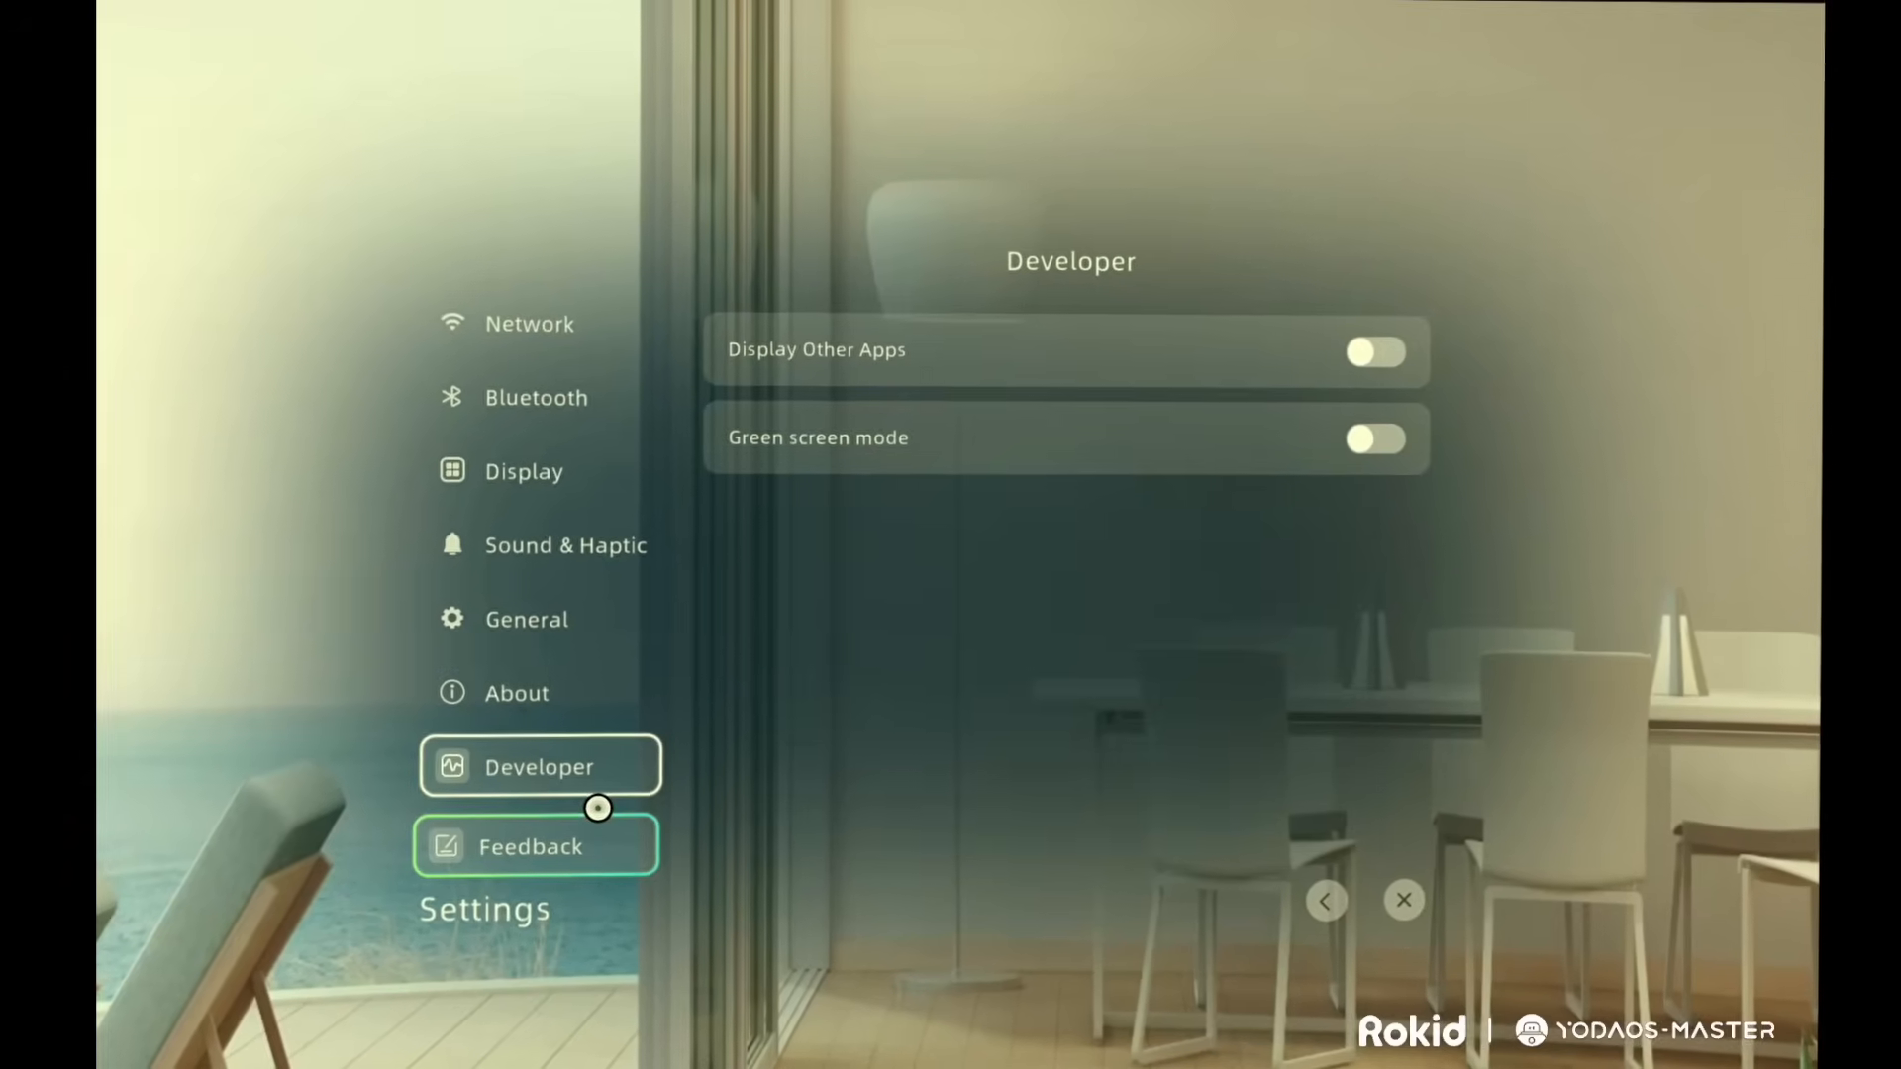
pyautogui.click(533, 847)
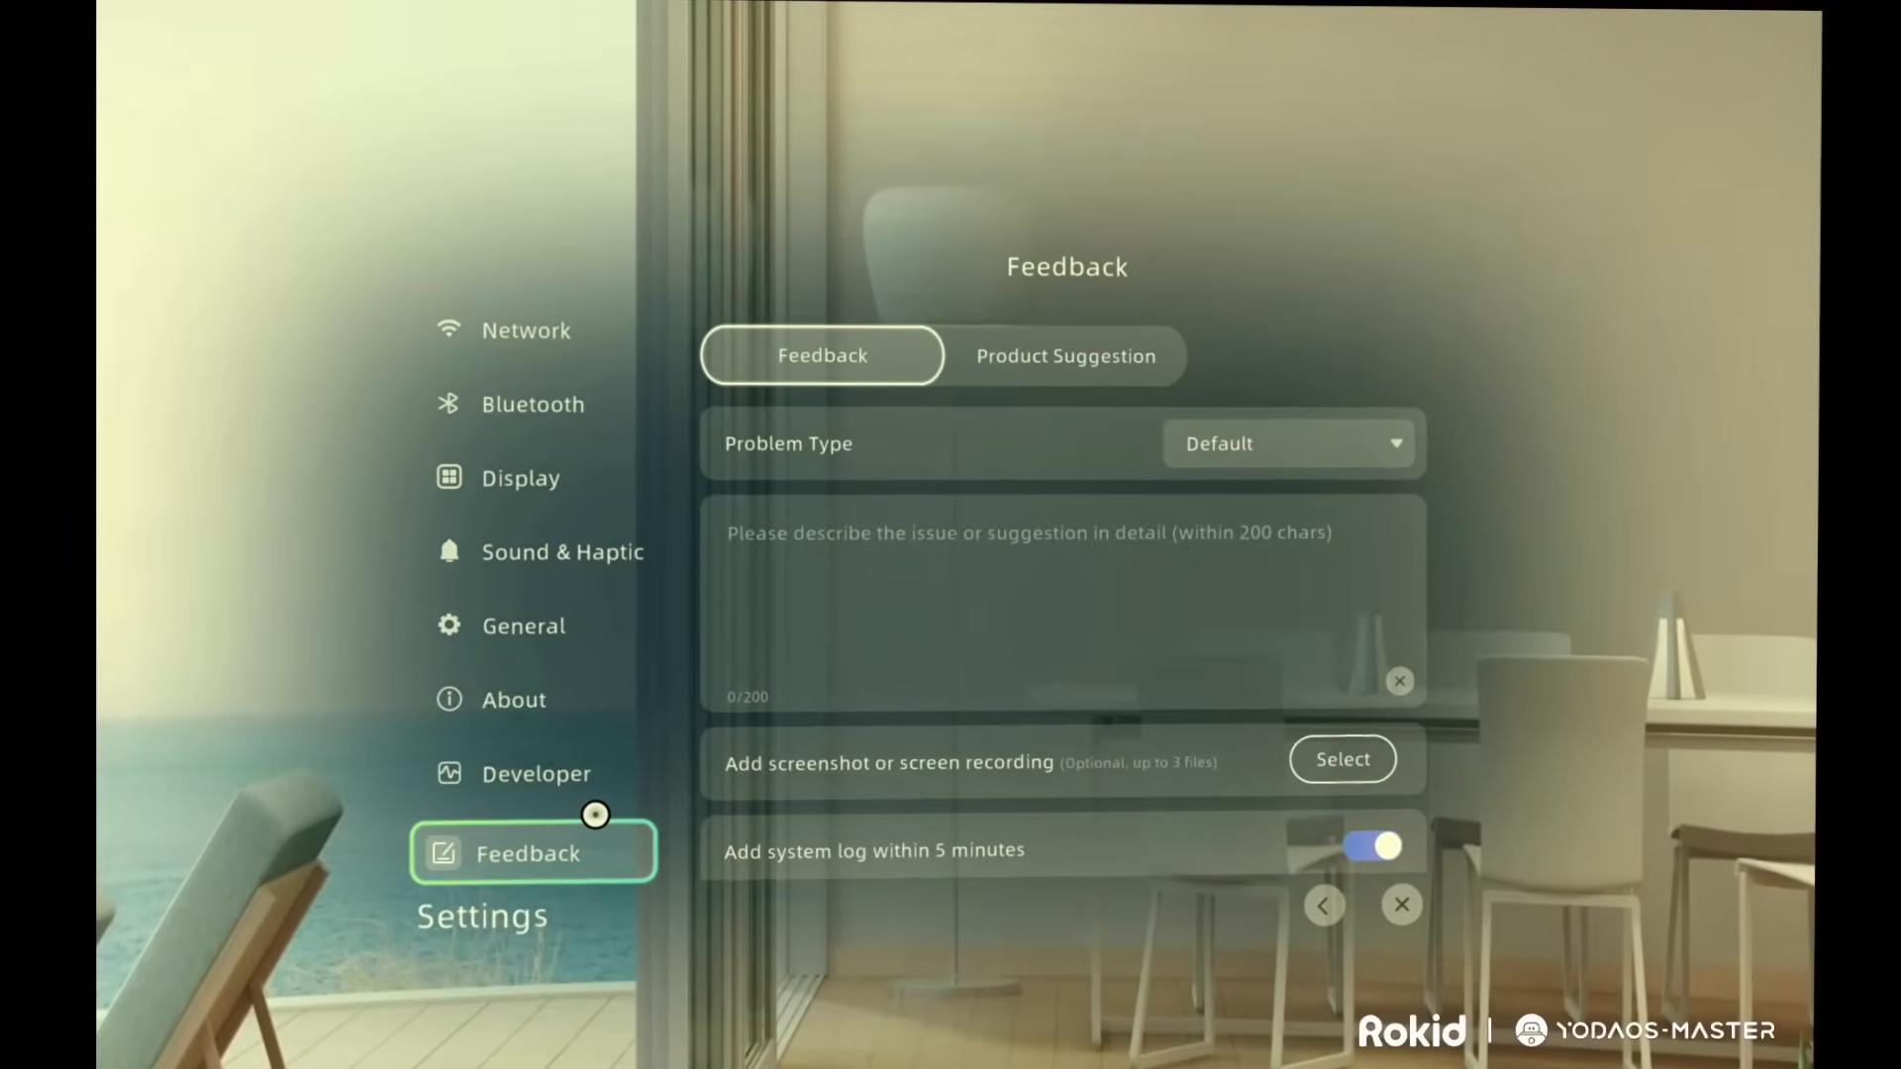